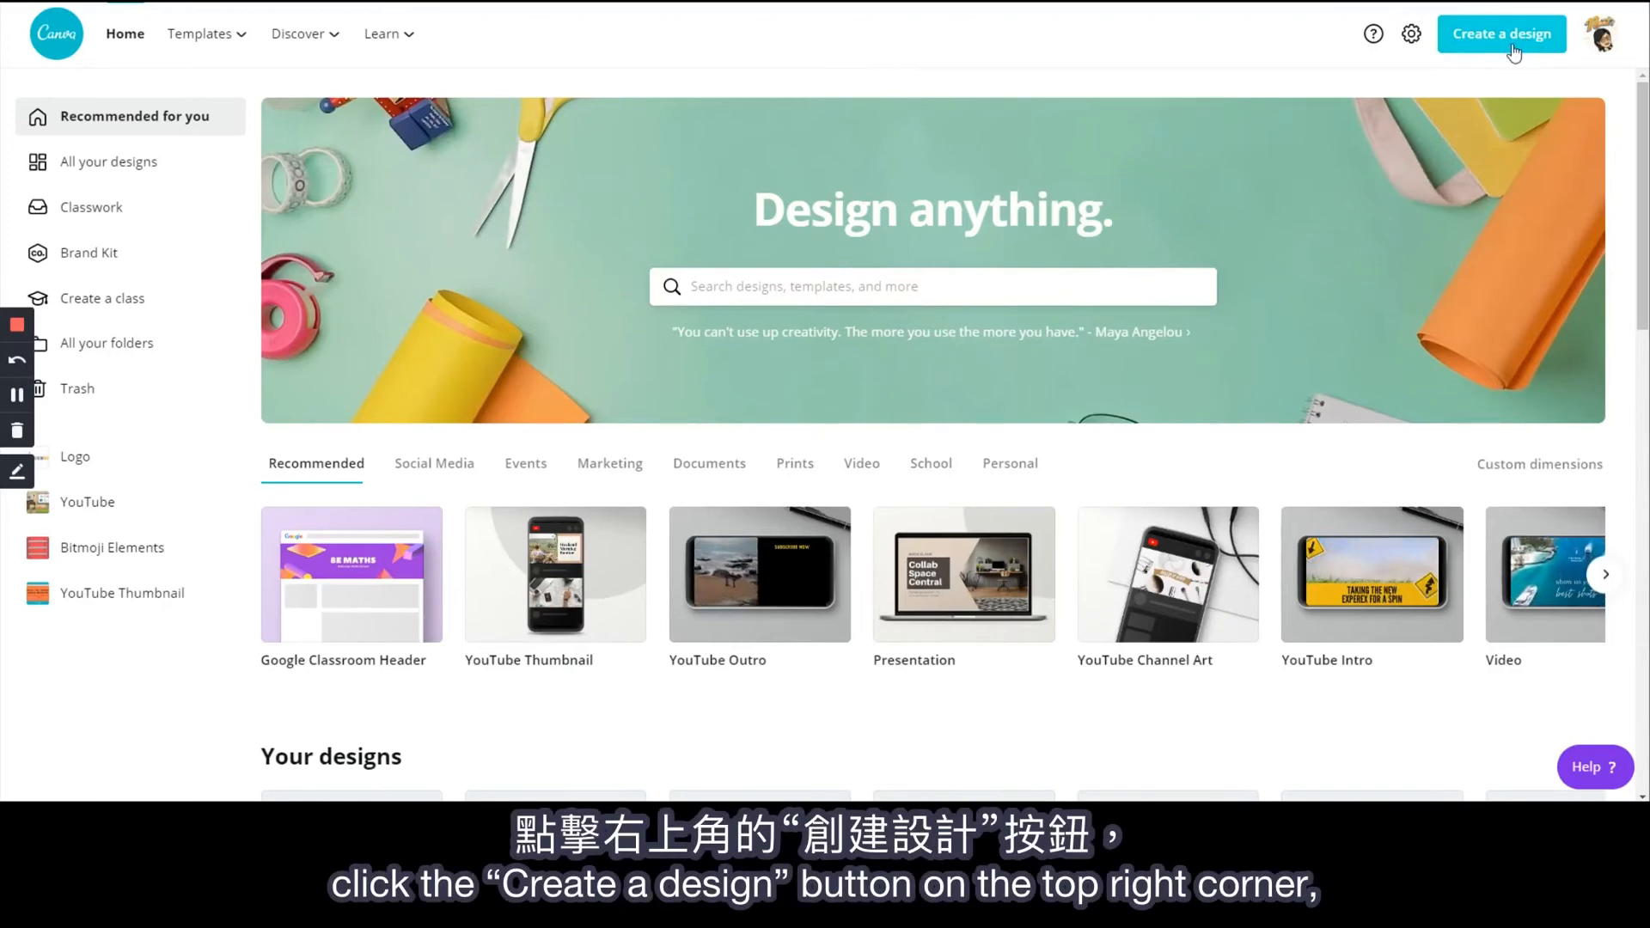
Step: Create a new 1920 × 480 px Google Classroom Header design via the 'google classroom' search
{"action": "left_click", "coordinate": [1501, 34]}
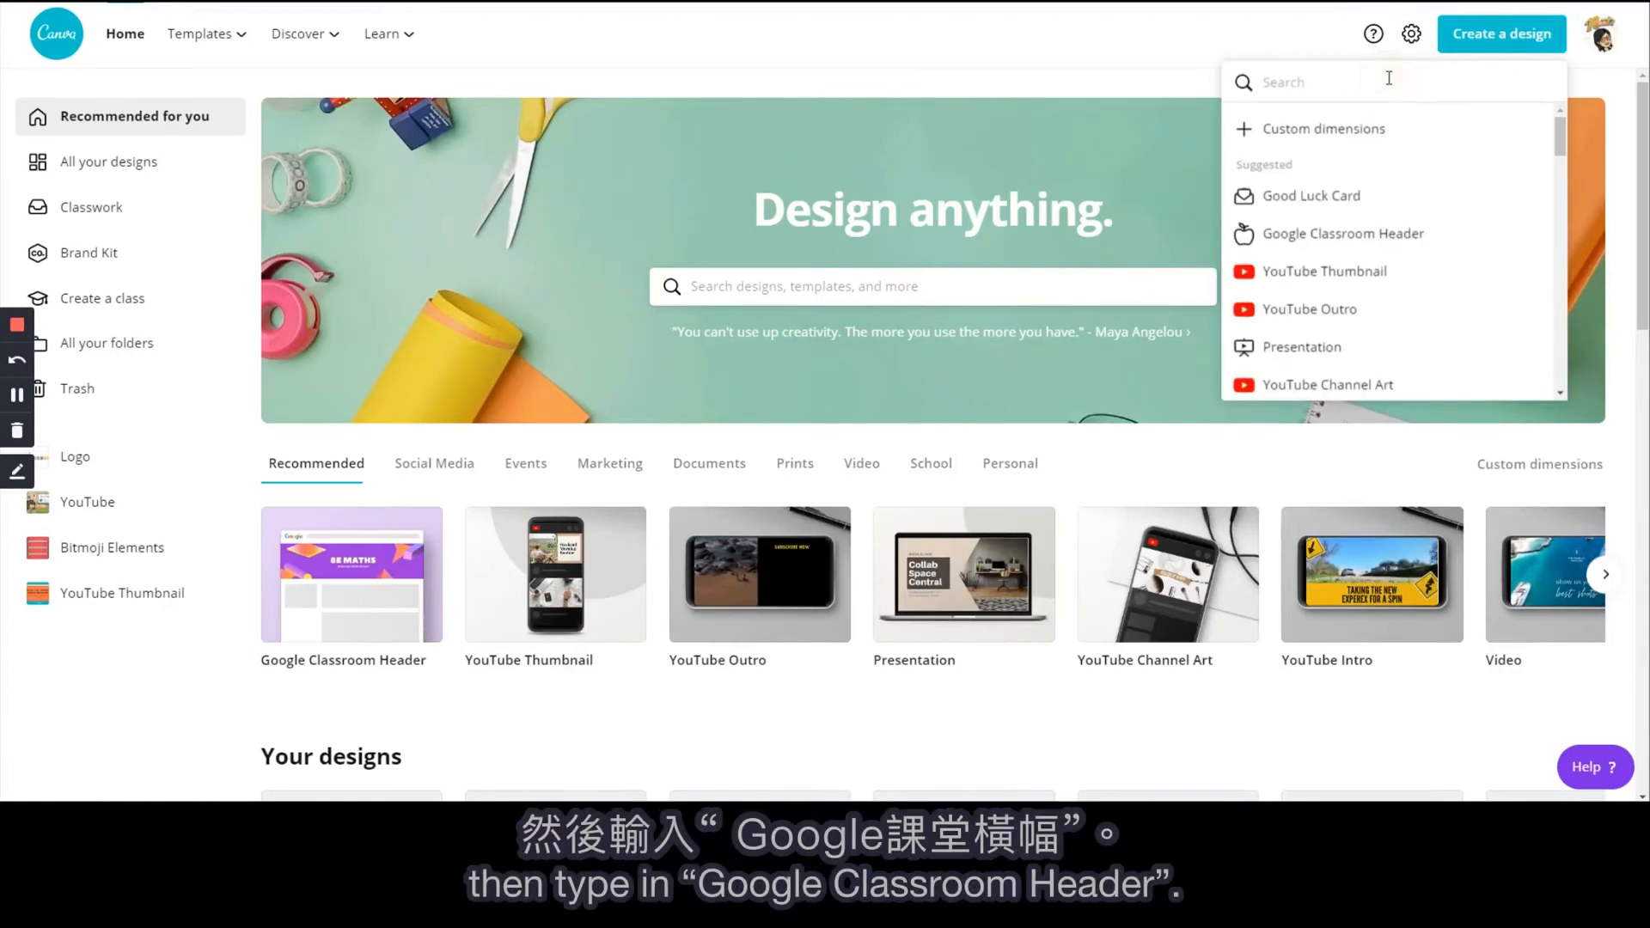
{"action": "type", "text": "google classroom"}
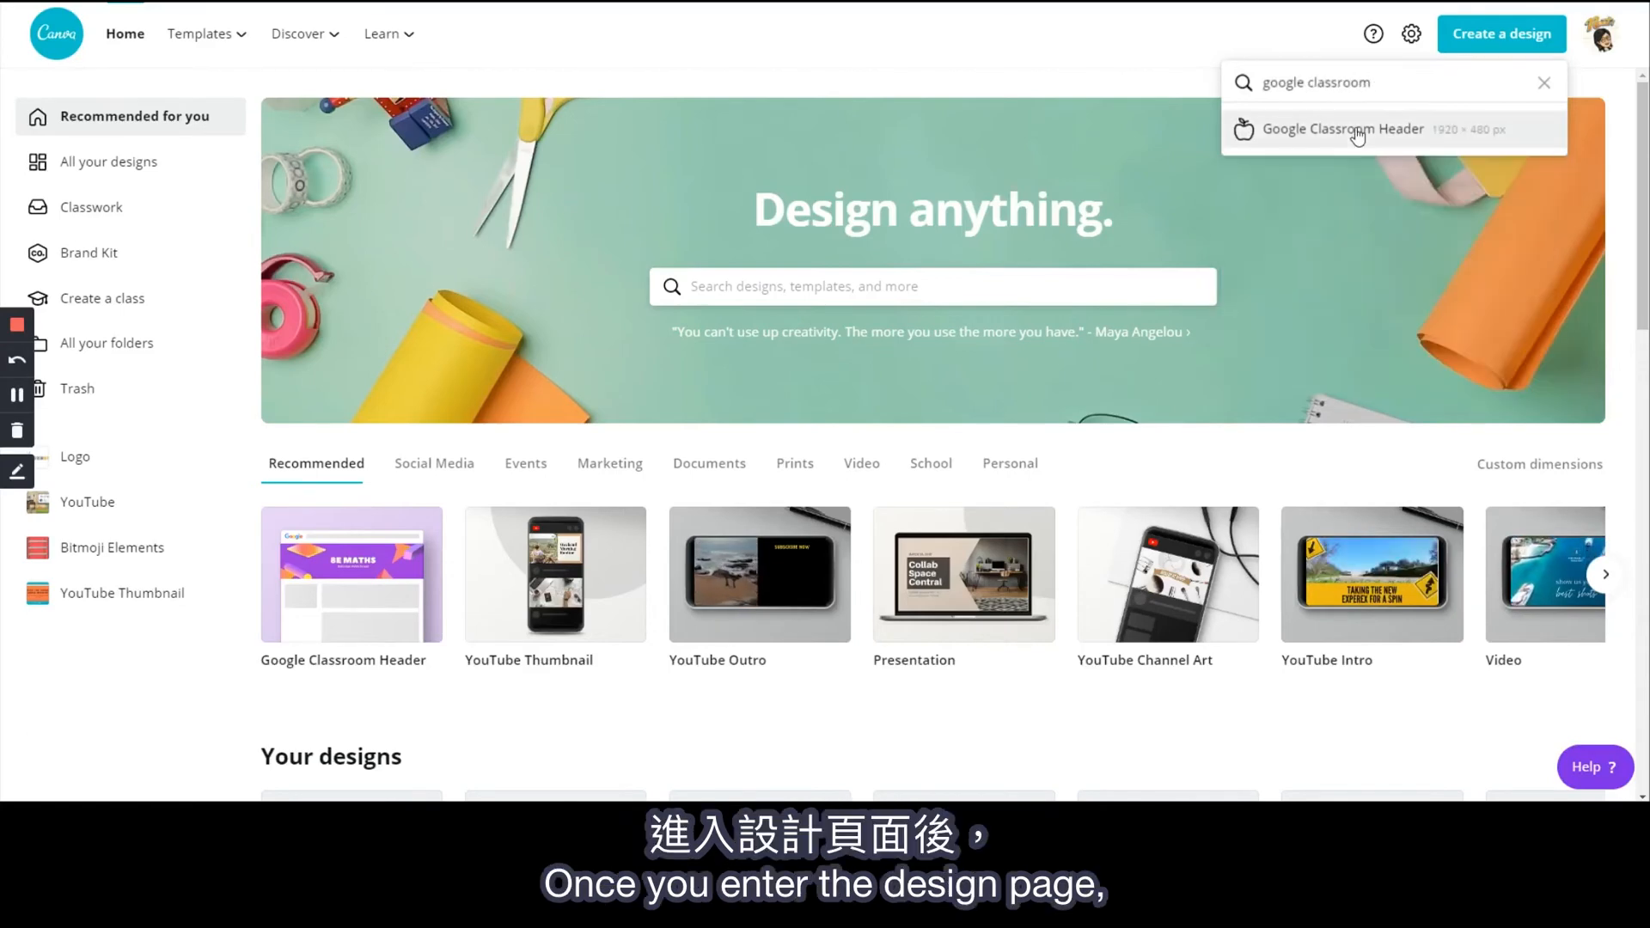
{"action": "left_click", "coordinate": [1342, 128]}
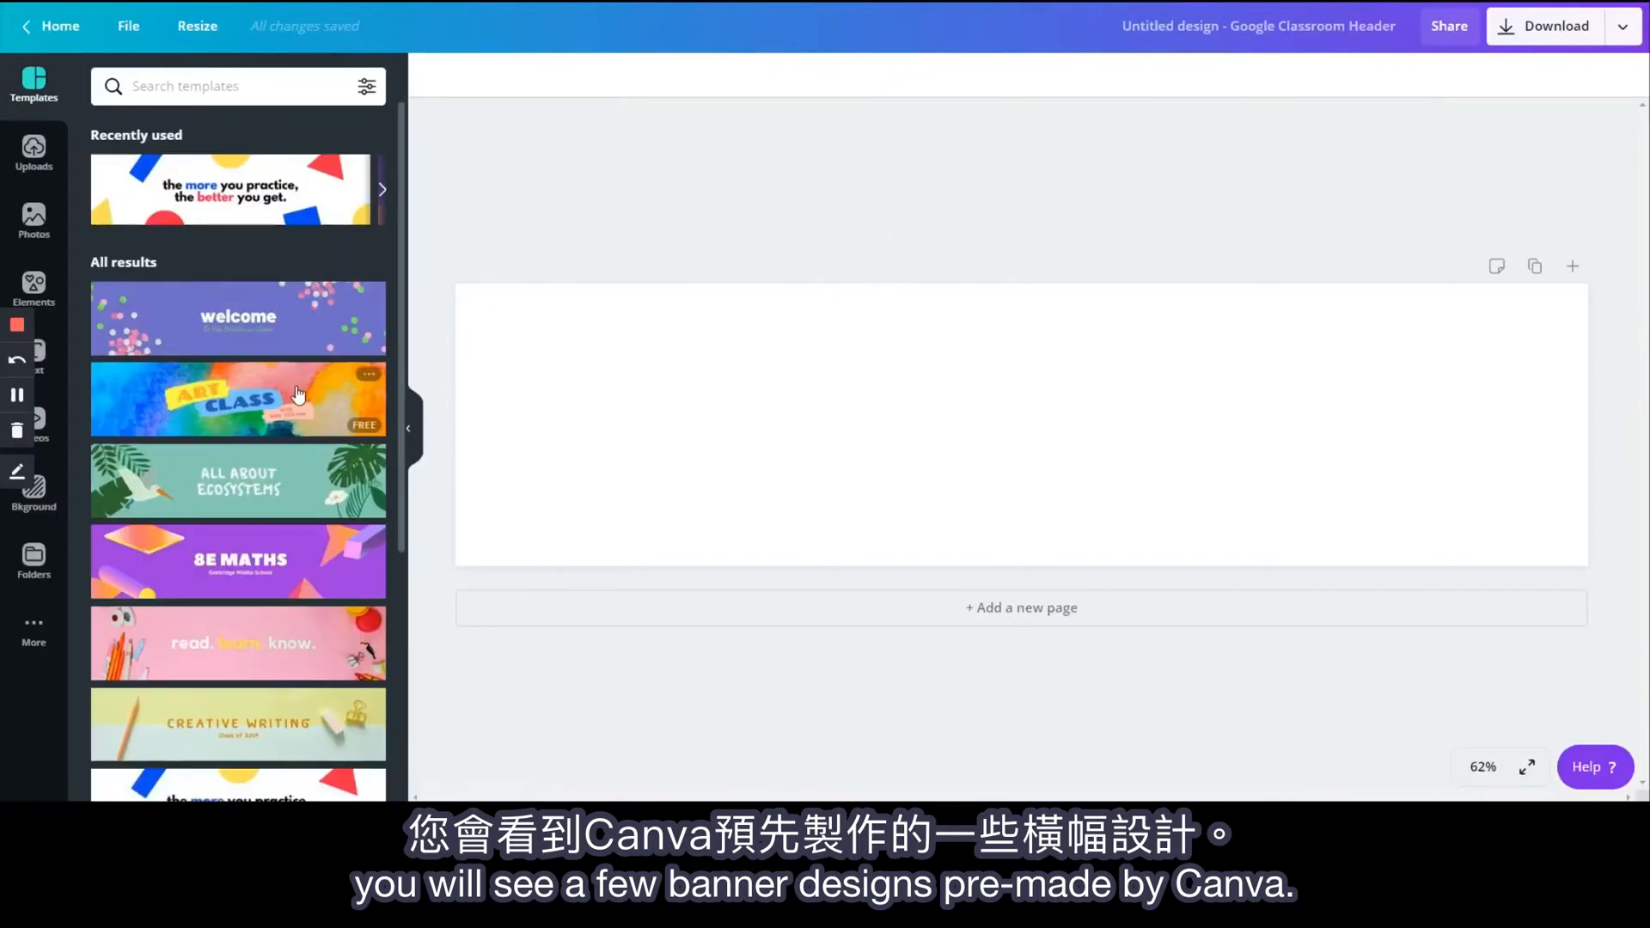
Step: Try the watercolour, 'more you practice' and 'read. learn. know.' templates on the header
{"action": "scroll", "scroll_direction": "down", "scroll_amount": 3}
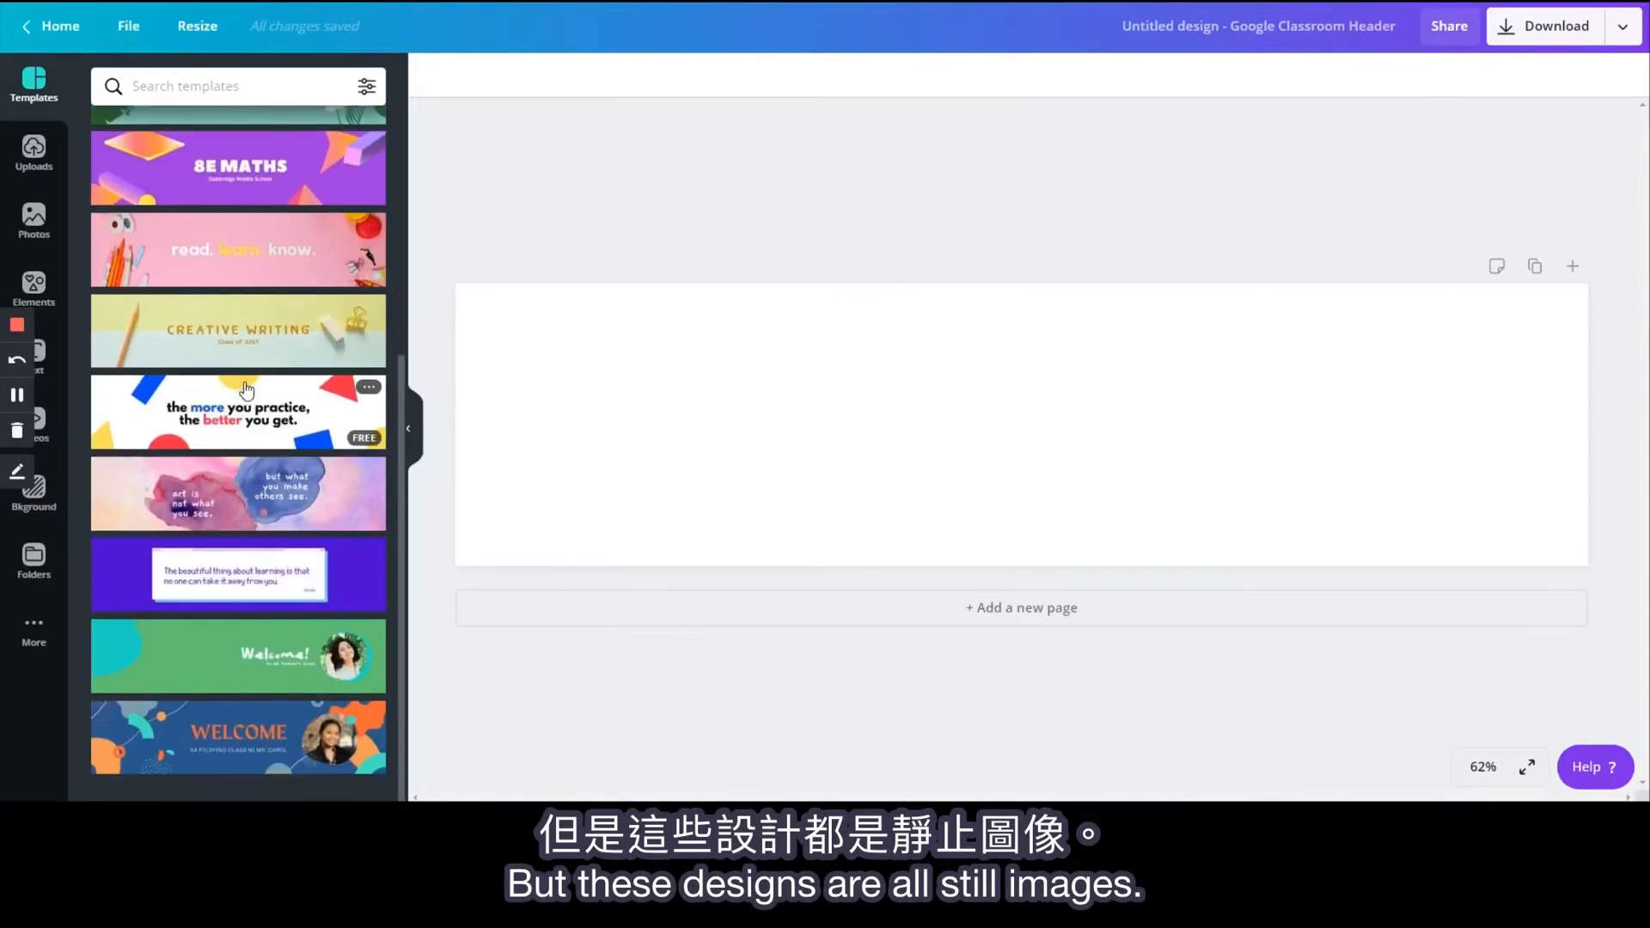
{"action": "left_click", "coordinate": [238, 492]}
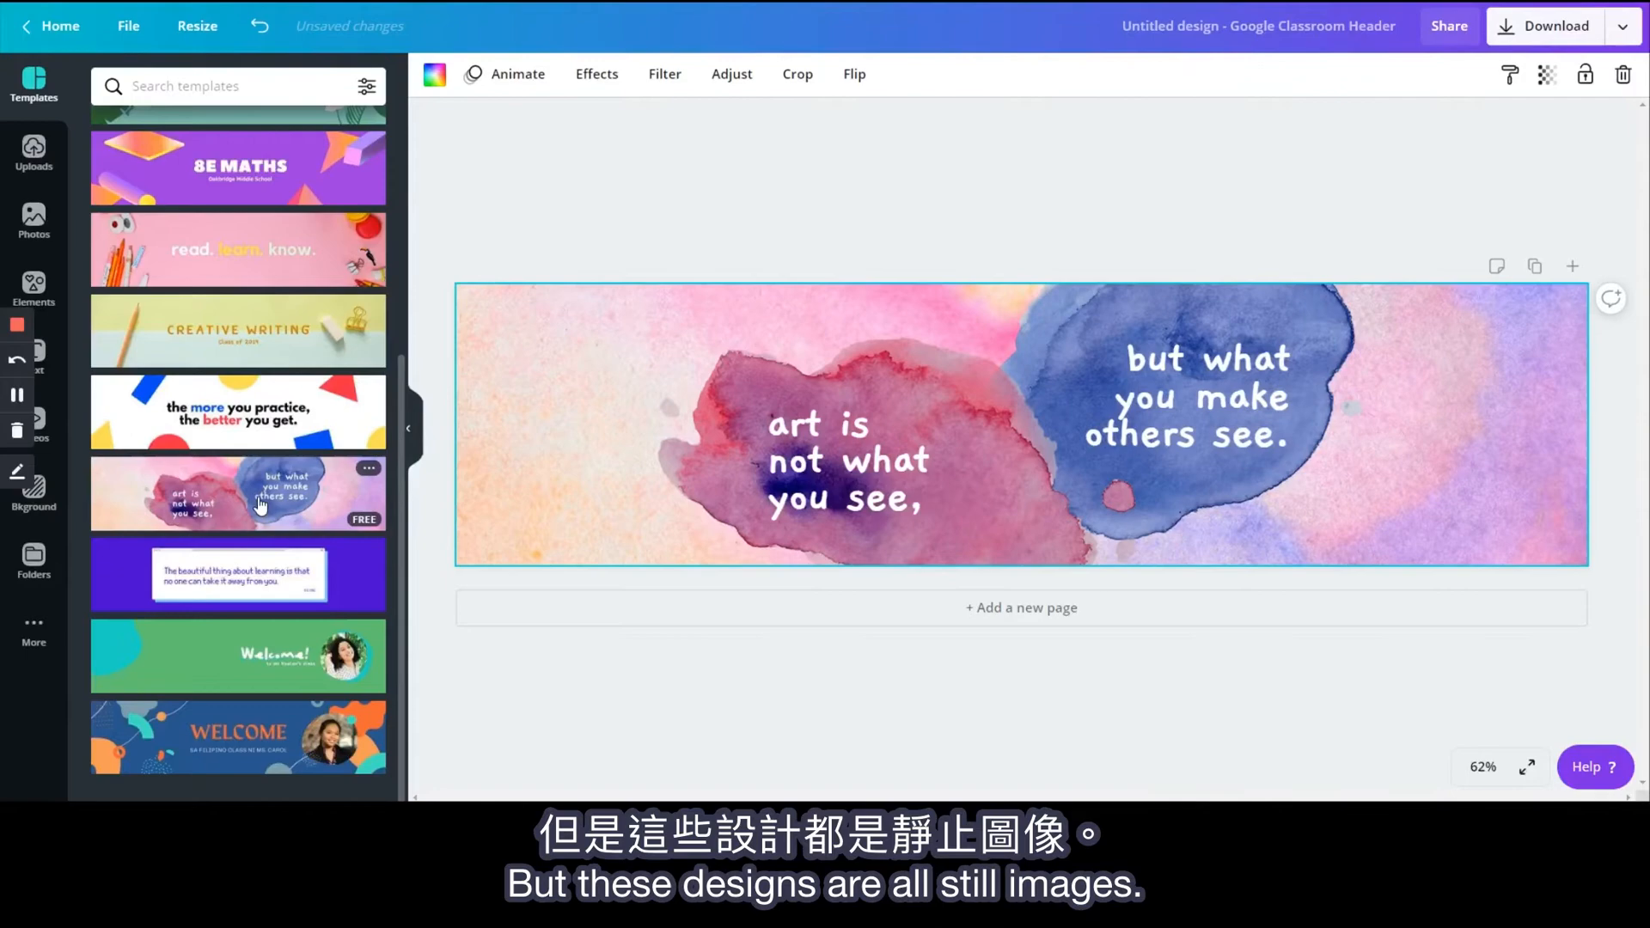
{"action": "left_click", "coordinate": [238, 412]}
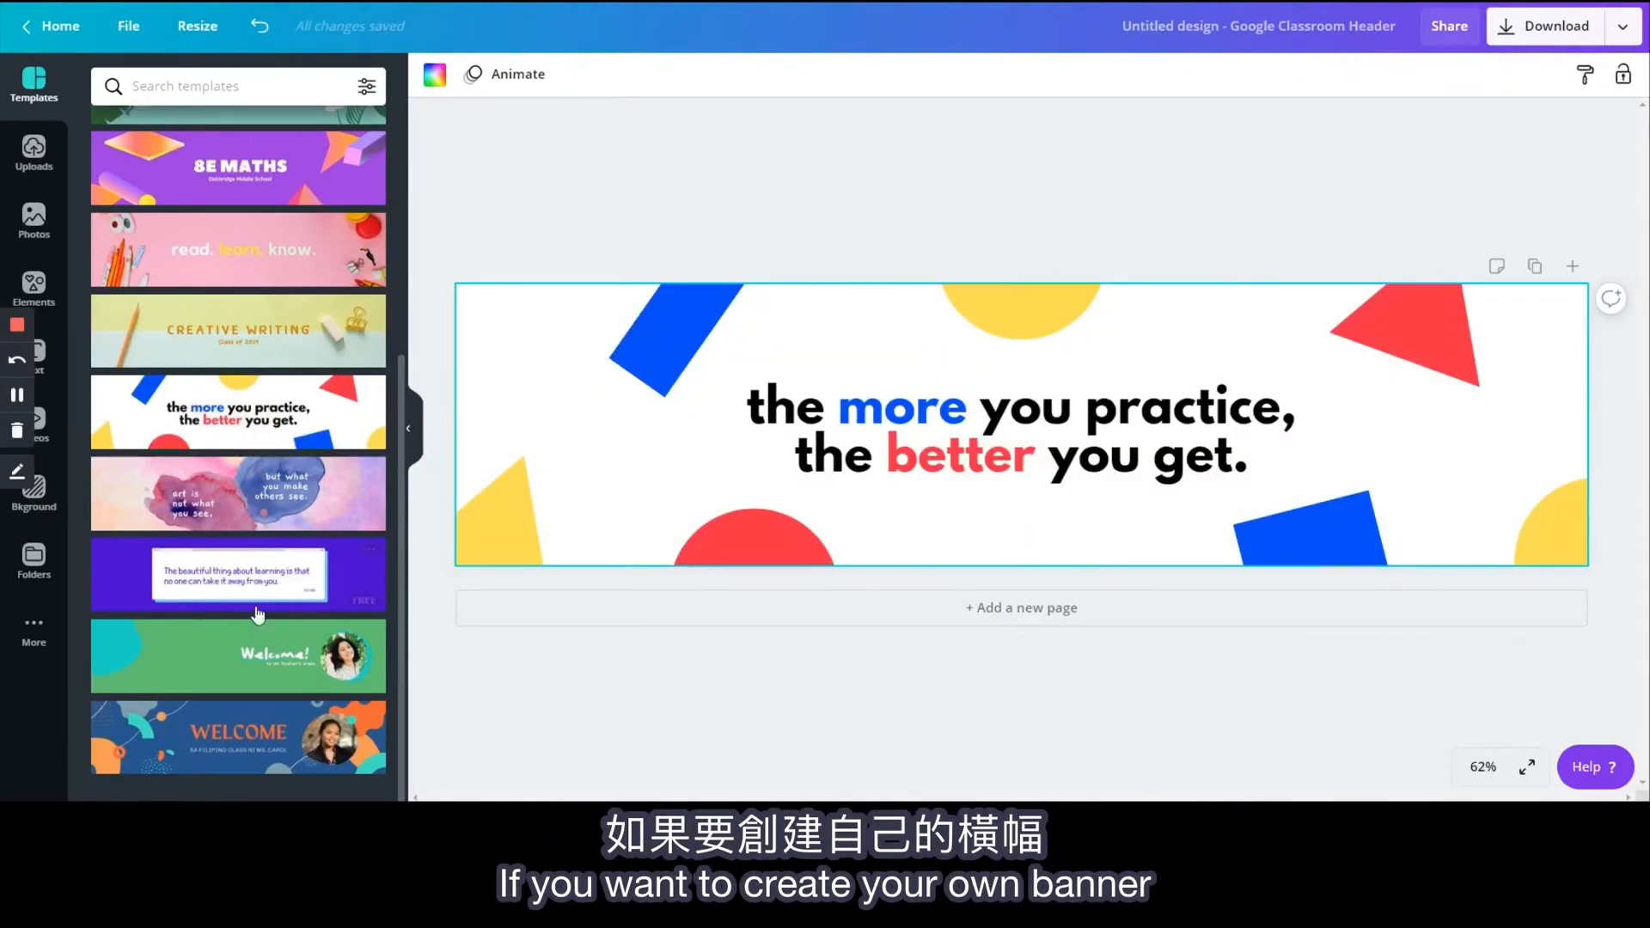
{"action": "scroll", "scroll_direction": "up", "scroll_amount": 3}
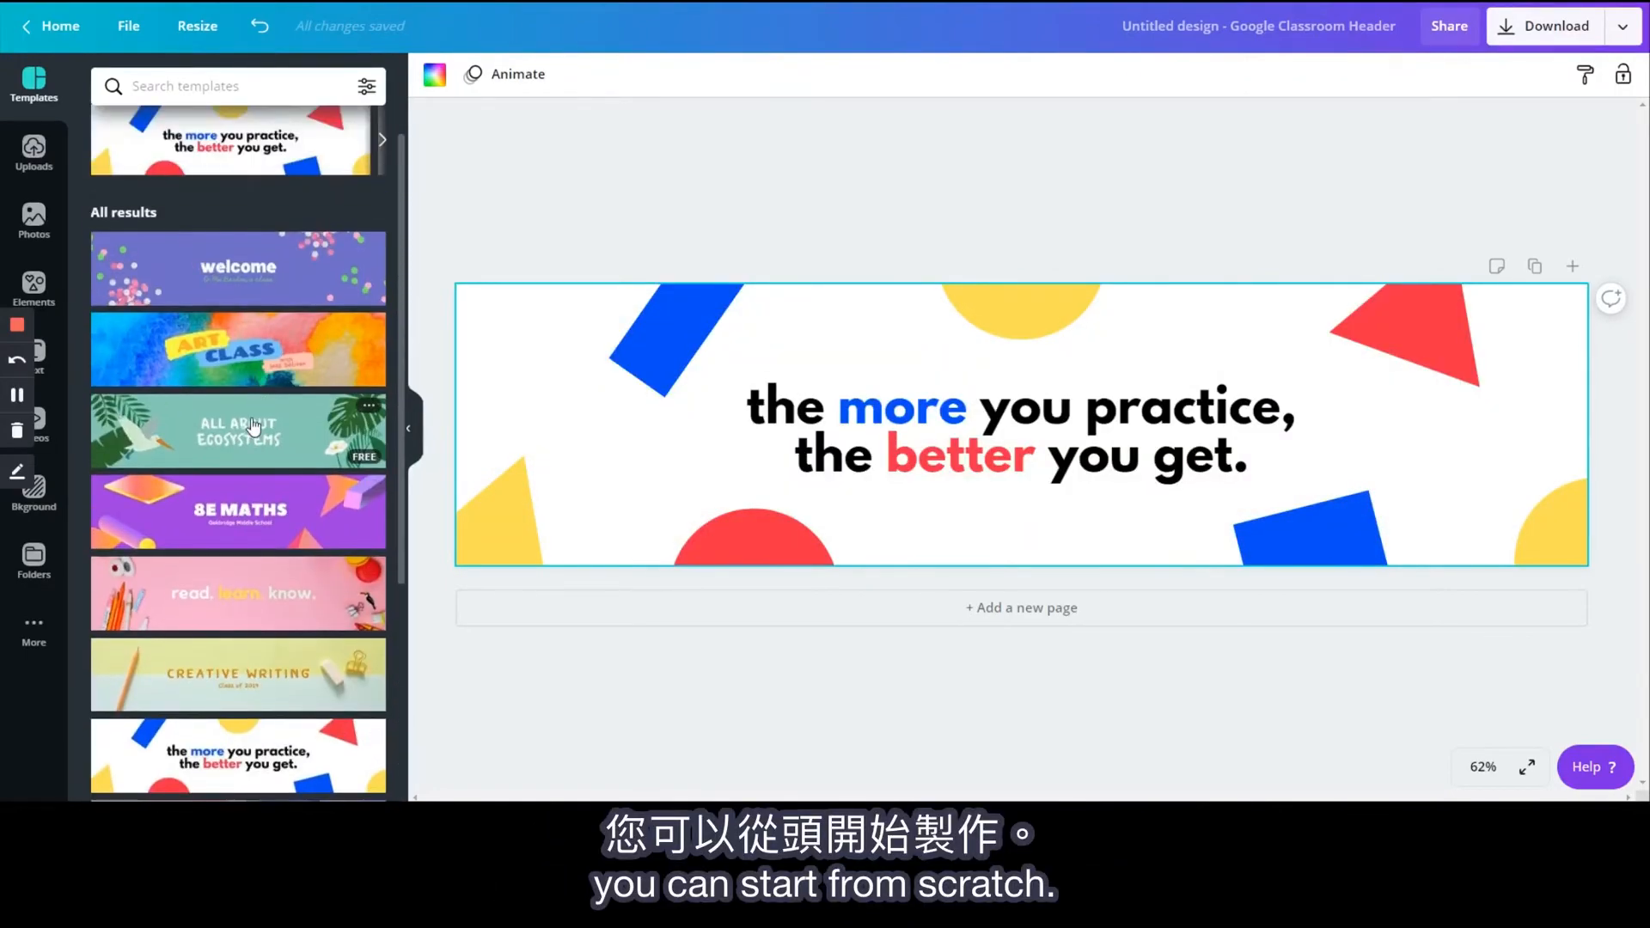
{"action": "left_click", "coordinate": [238, 593]}
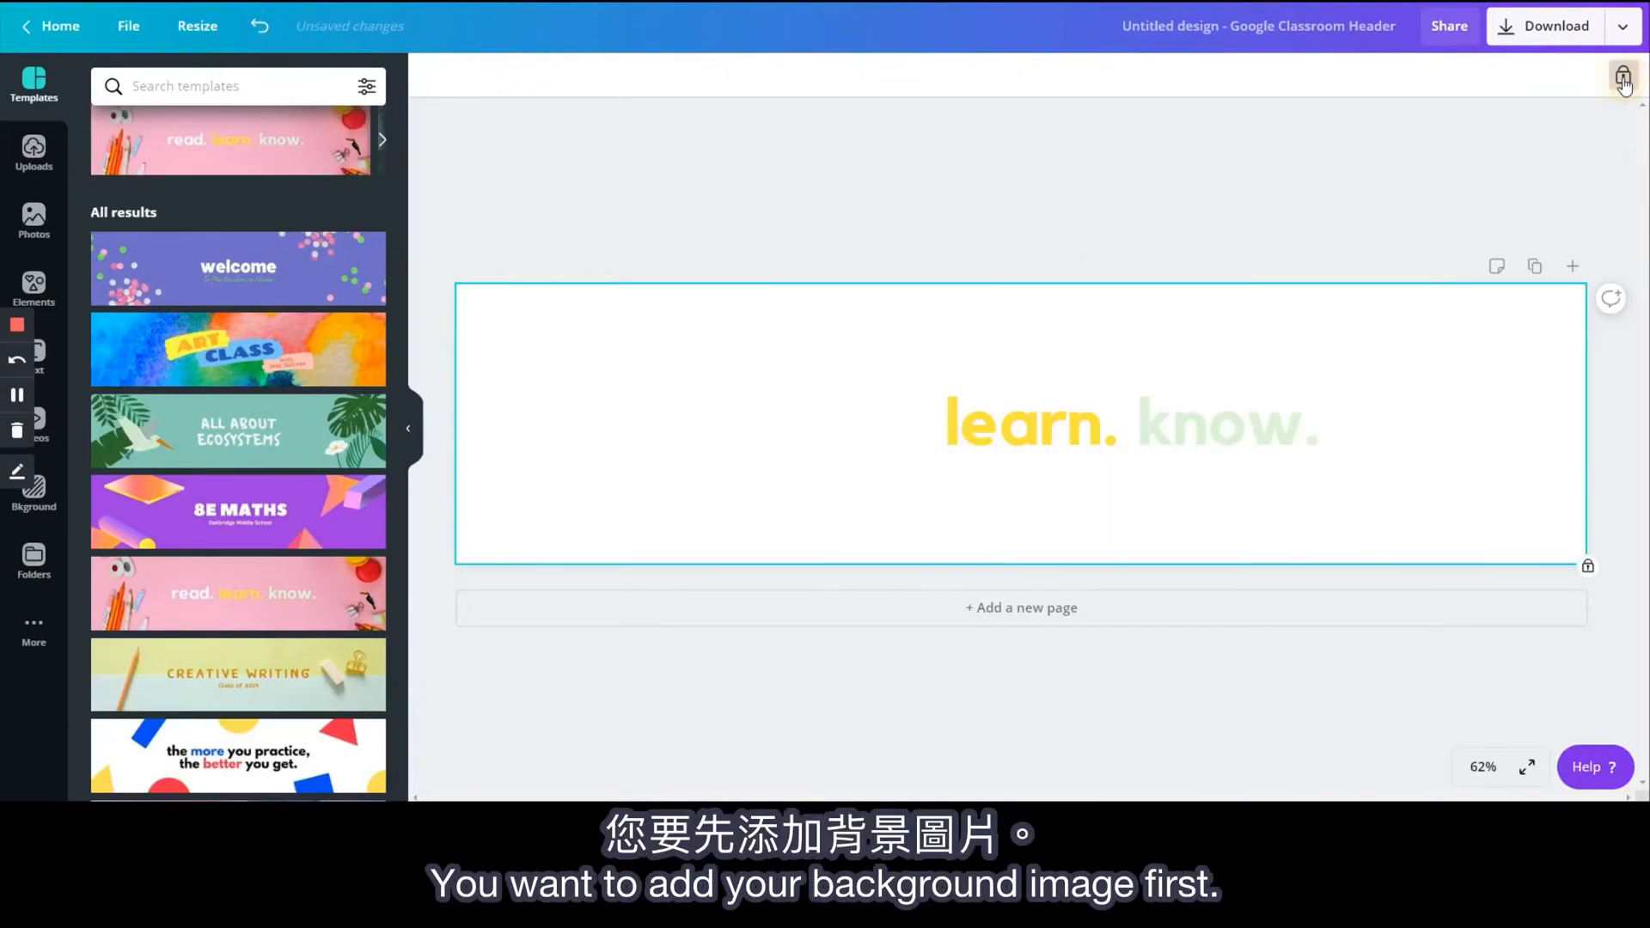
Step: Remove the template content, search photos for 'wall floor', and pick a wooden floor photo
{"action": "left_click", "coordinate": [33, 221]}
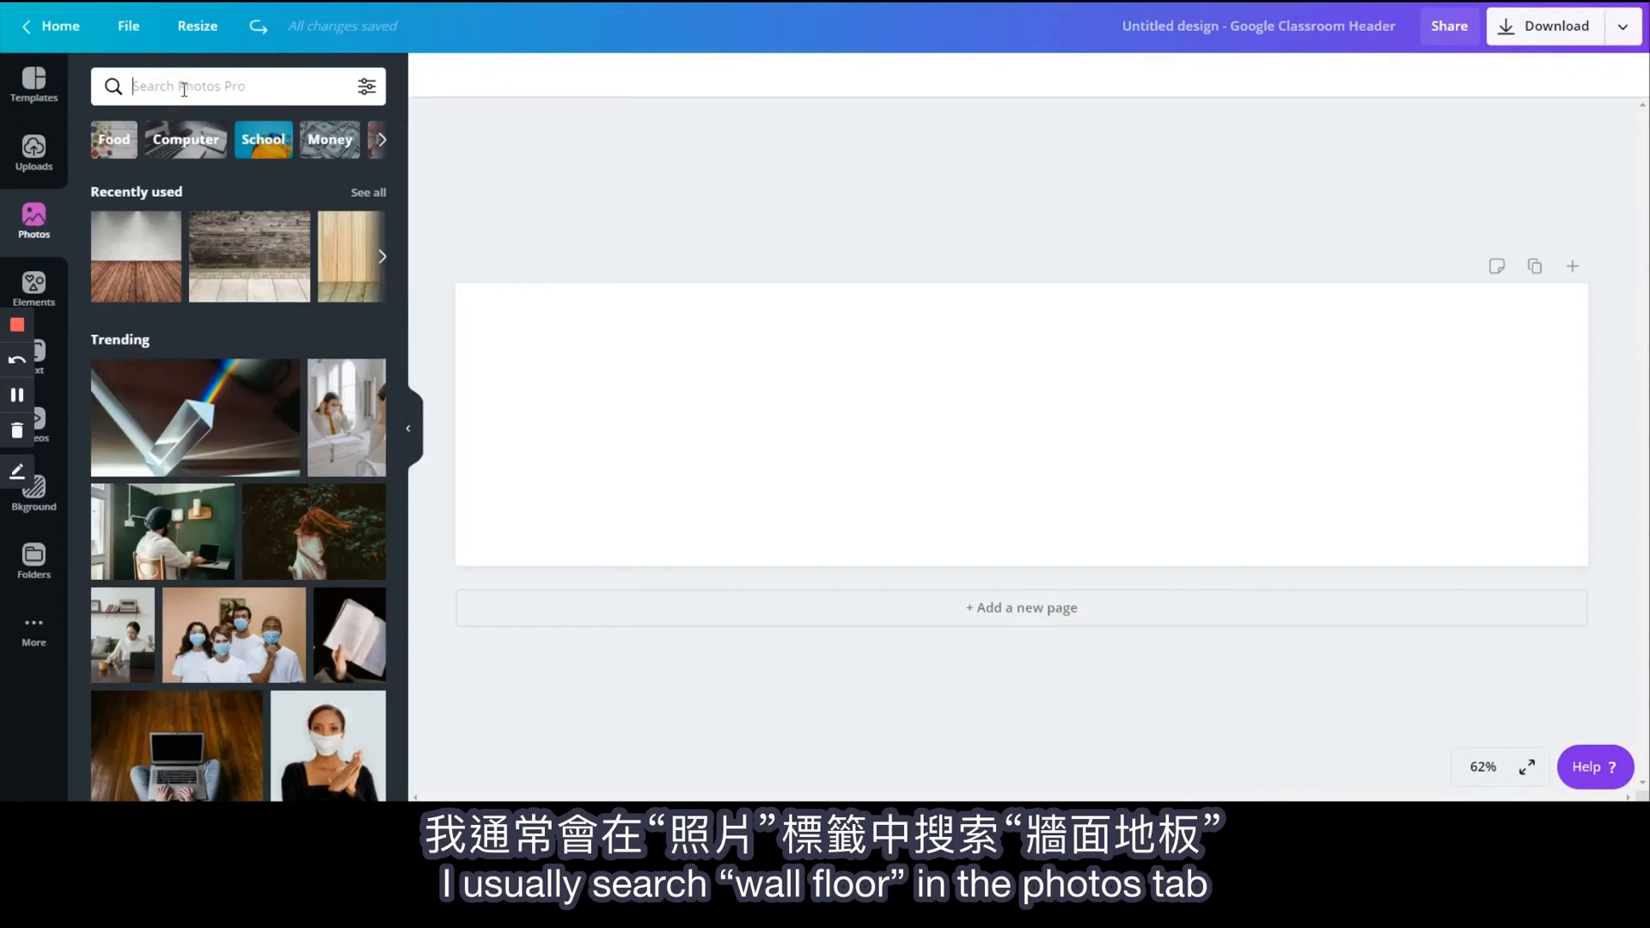
{"action": "type", "text": "wall floor"}
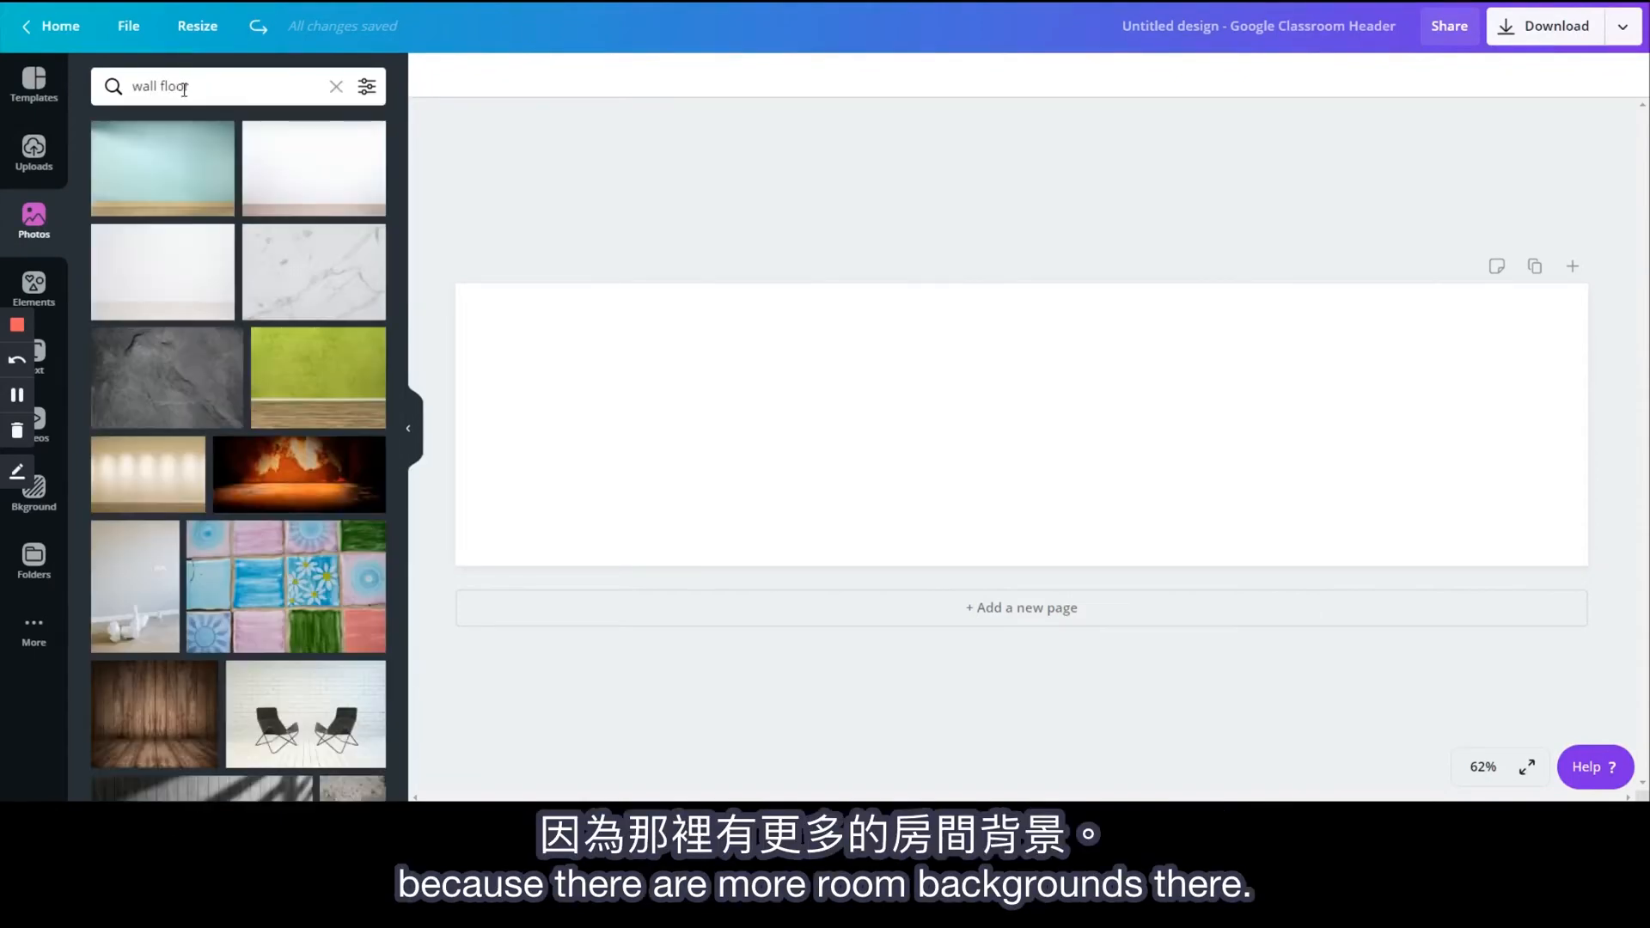
{"action": "scroll", "scroll_direction": "down", "scroll_amount": 3}
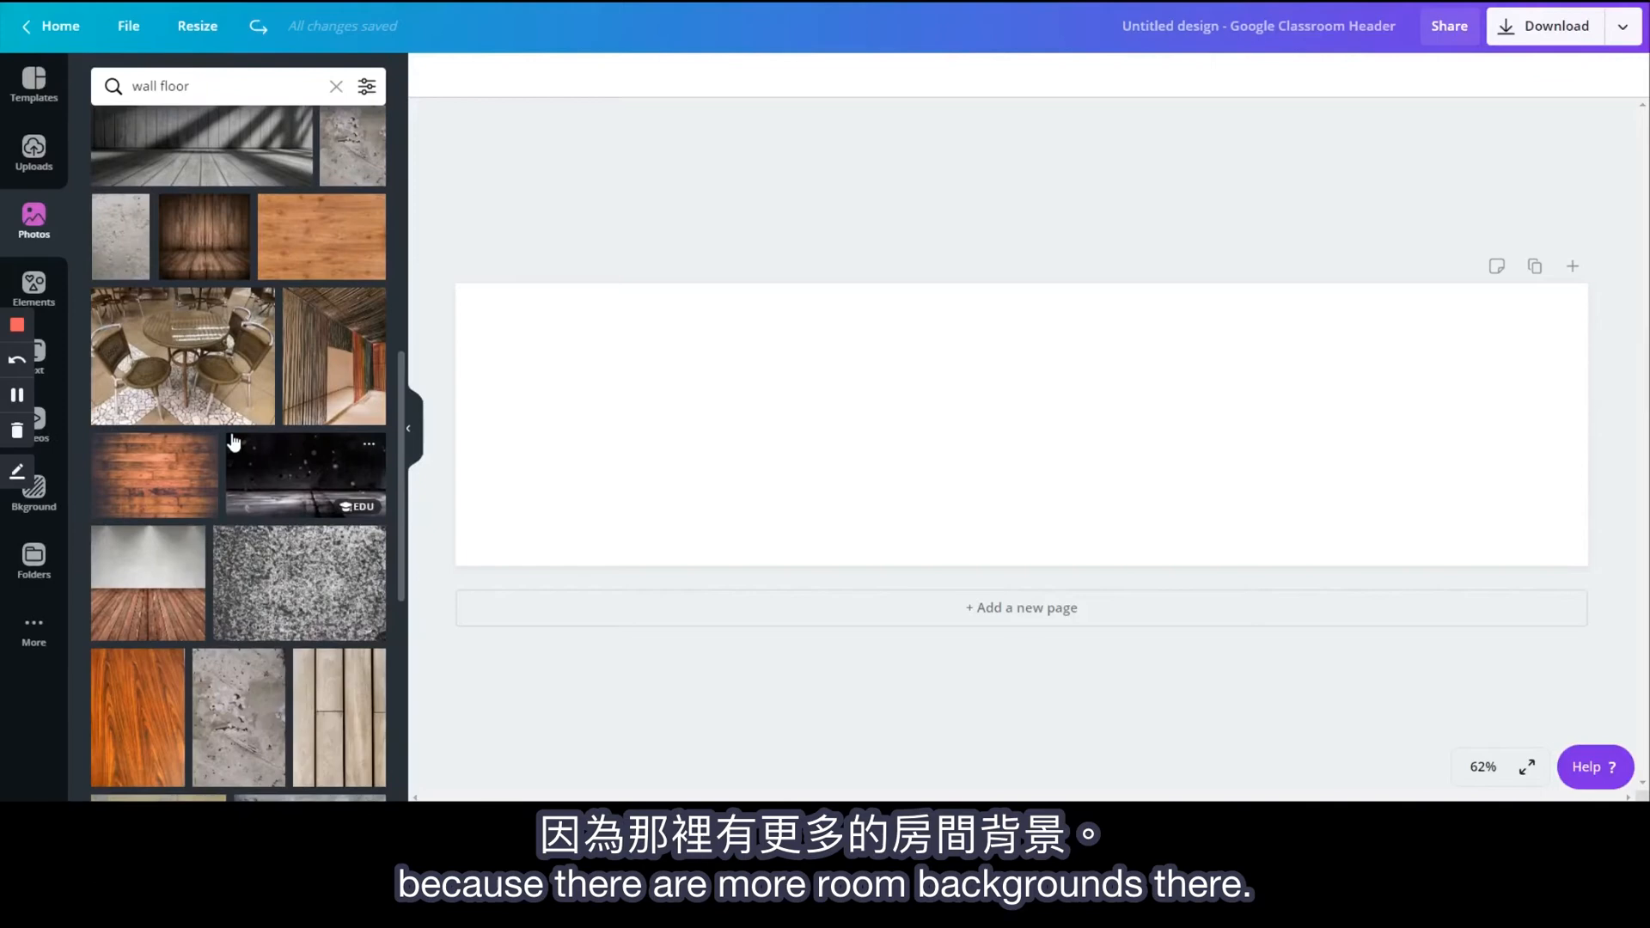
{"action": "left_click", "coordinate": [147, 582]}
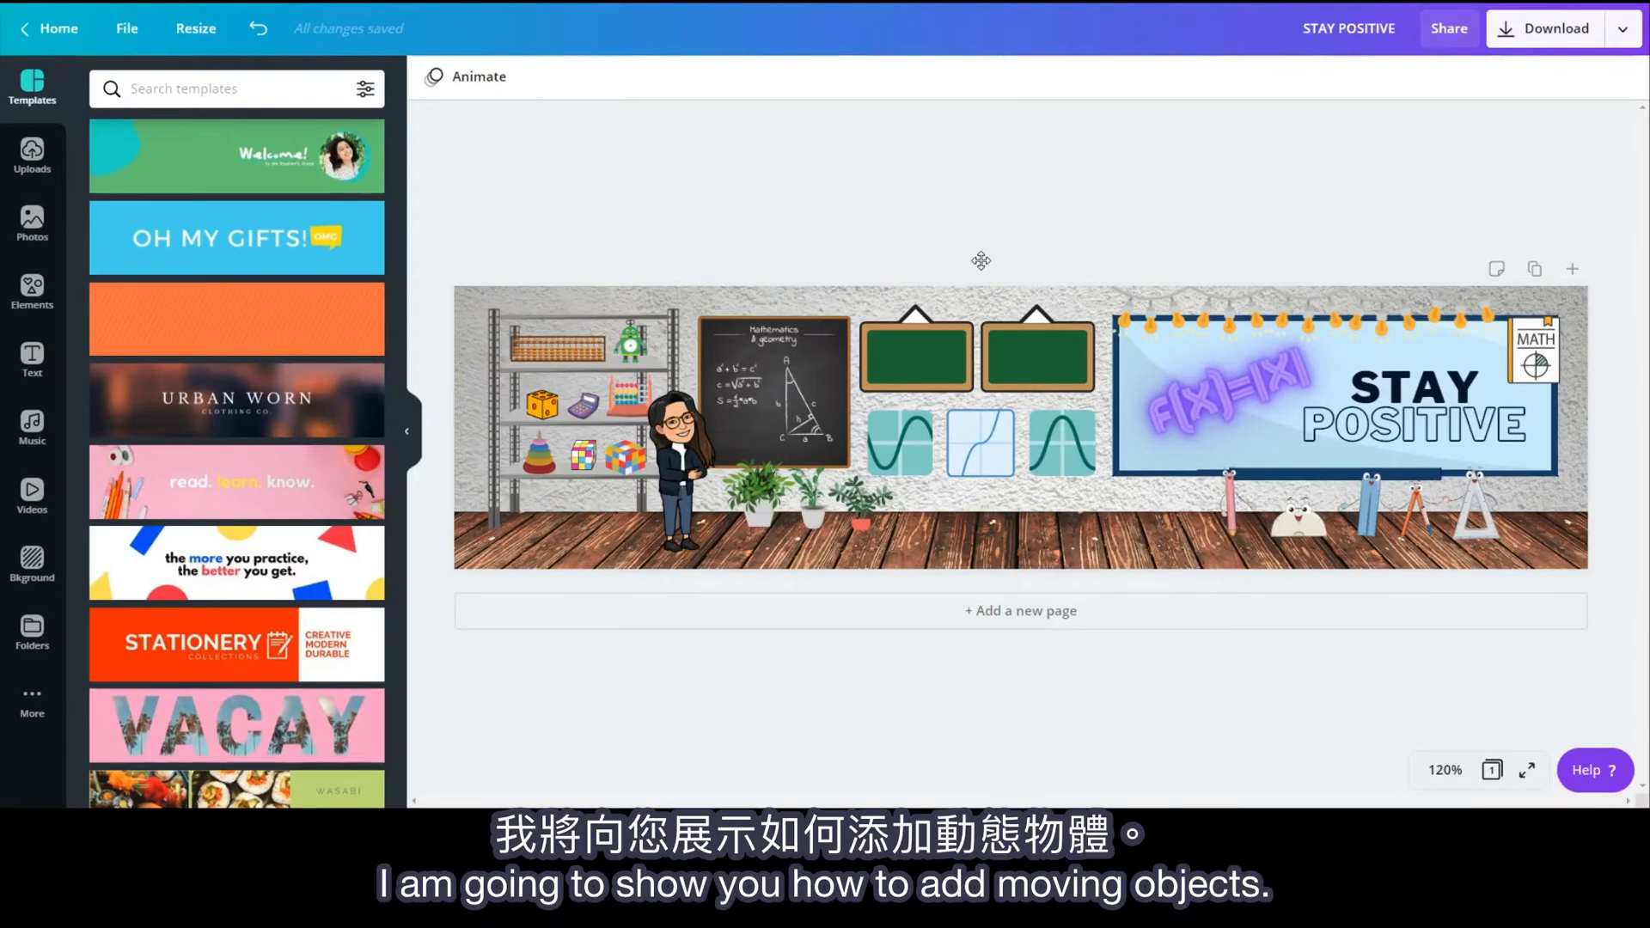
{"action": "mouse_move", "coordinate": [285, 391]}
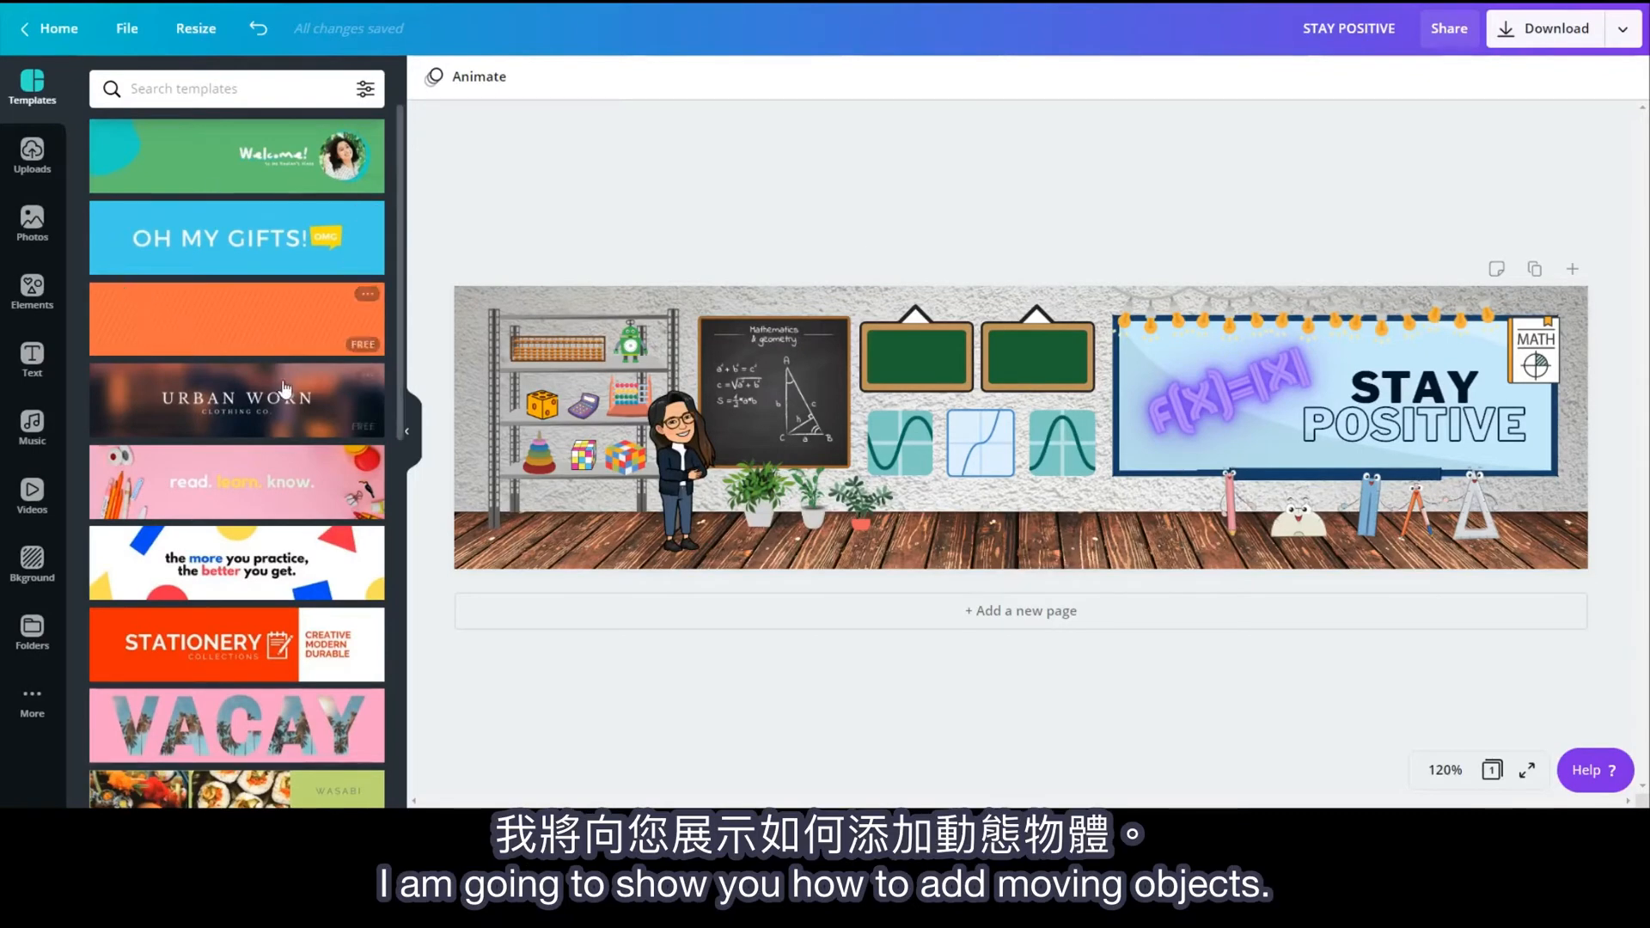
{"action": "scroll", "scroll_direction": "down", "scroll_amount": 3}
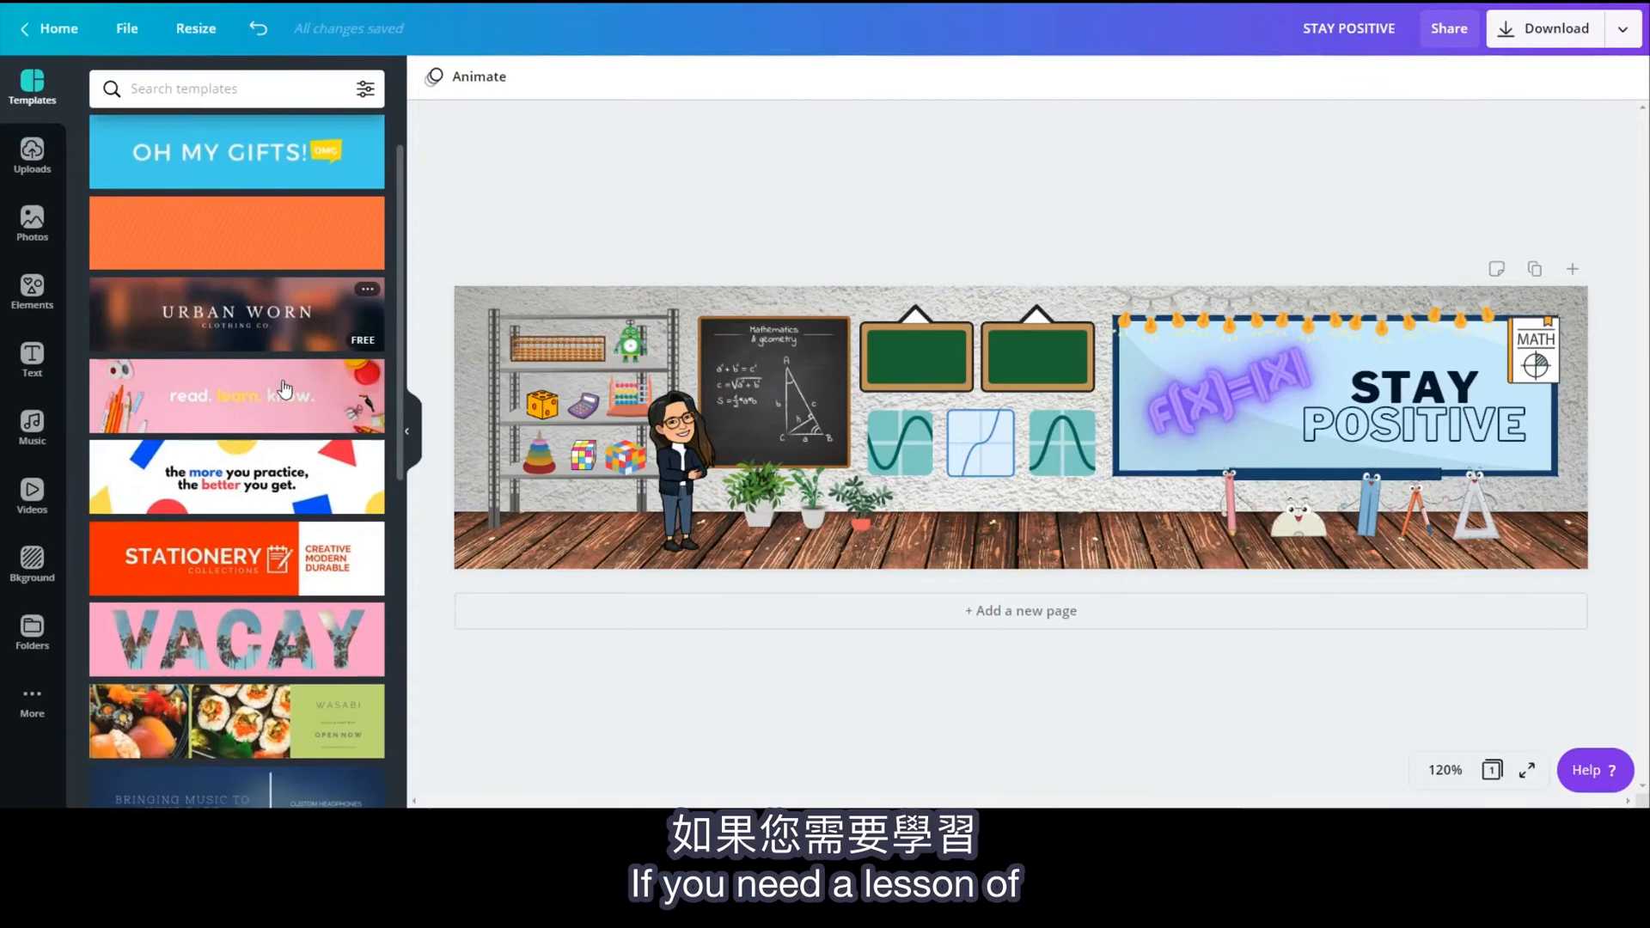
{"action": "scroll", "scroll_direction": "down", "scroll_amount": 3}
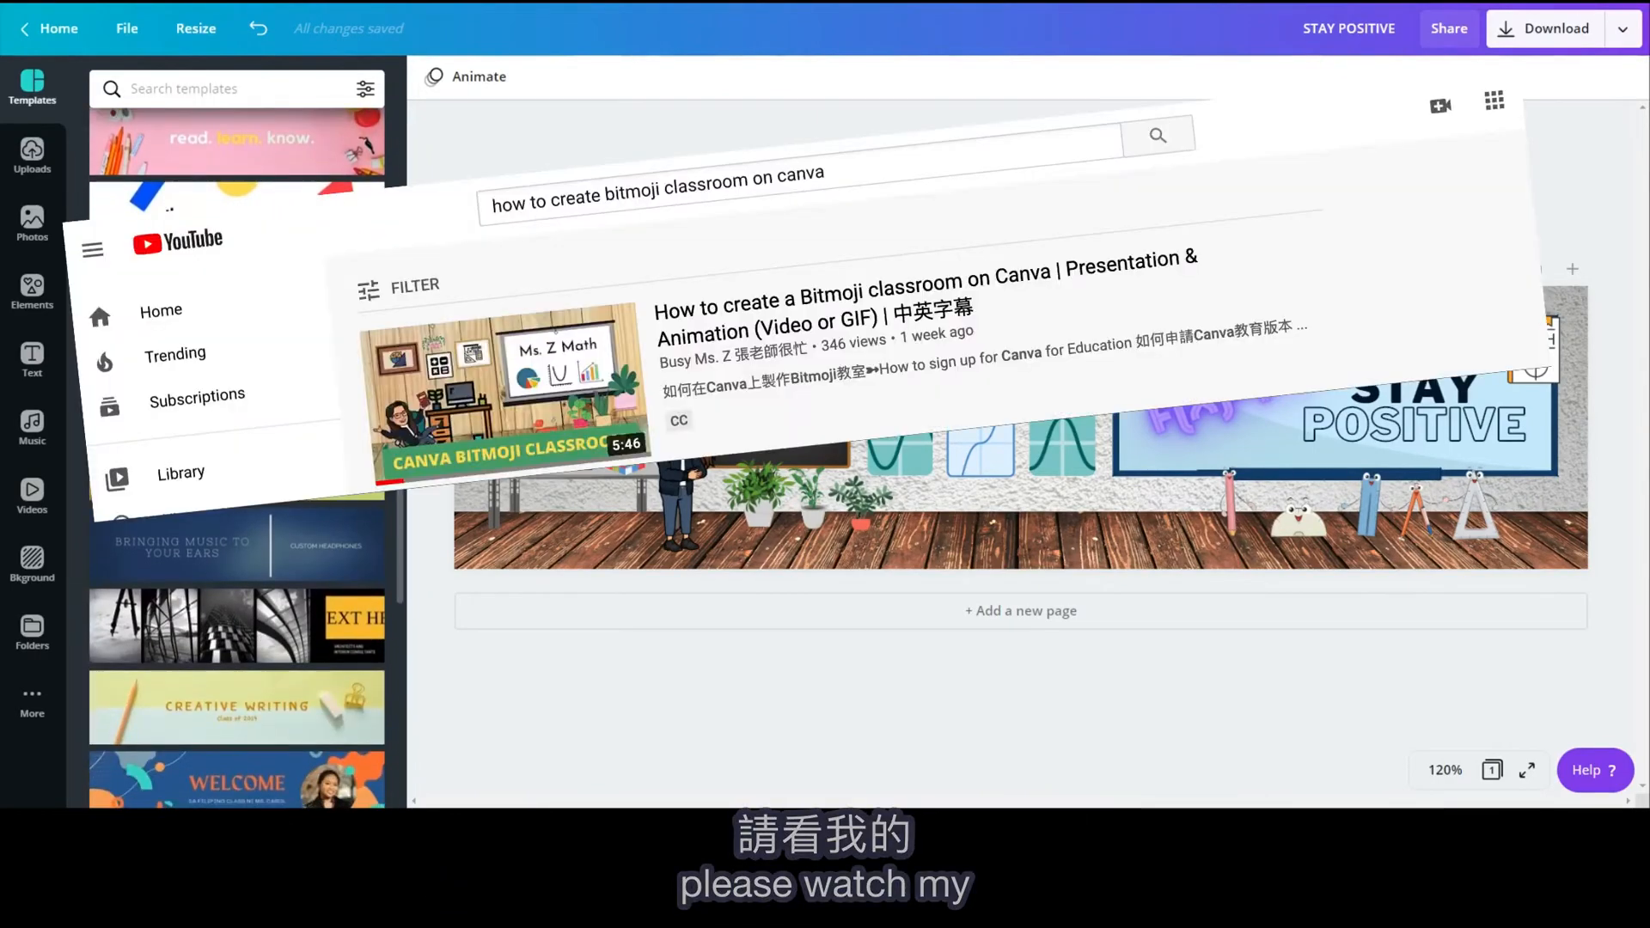
{"action": "scroll", "scroll_direction": "down", "scroll_amount": 3}
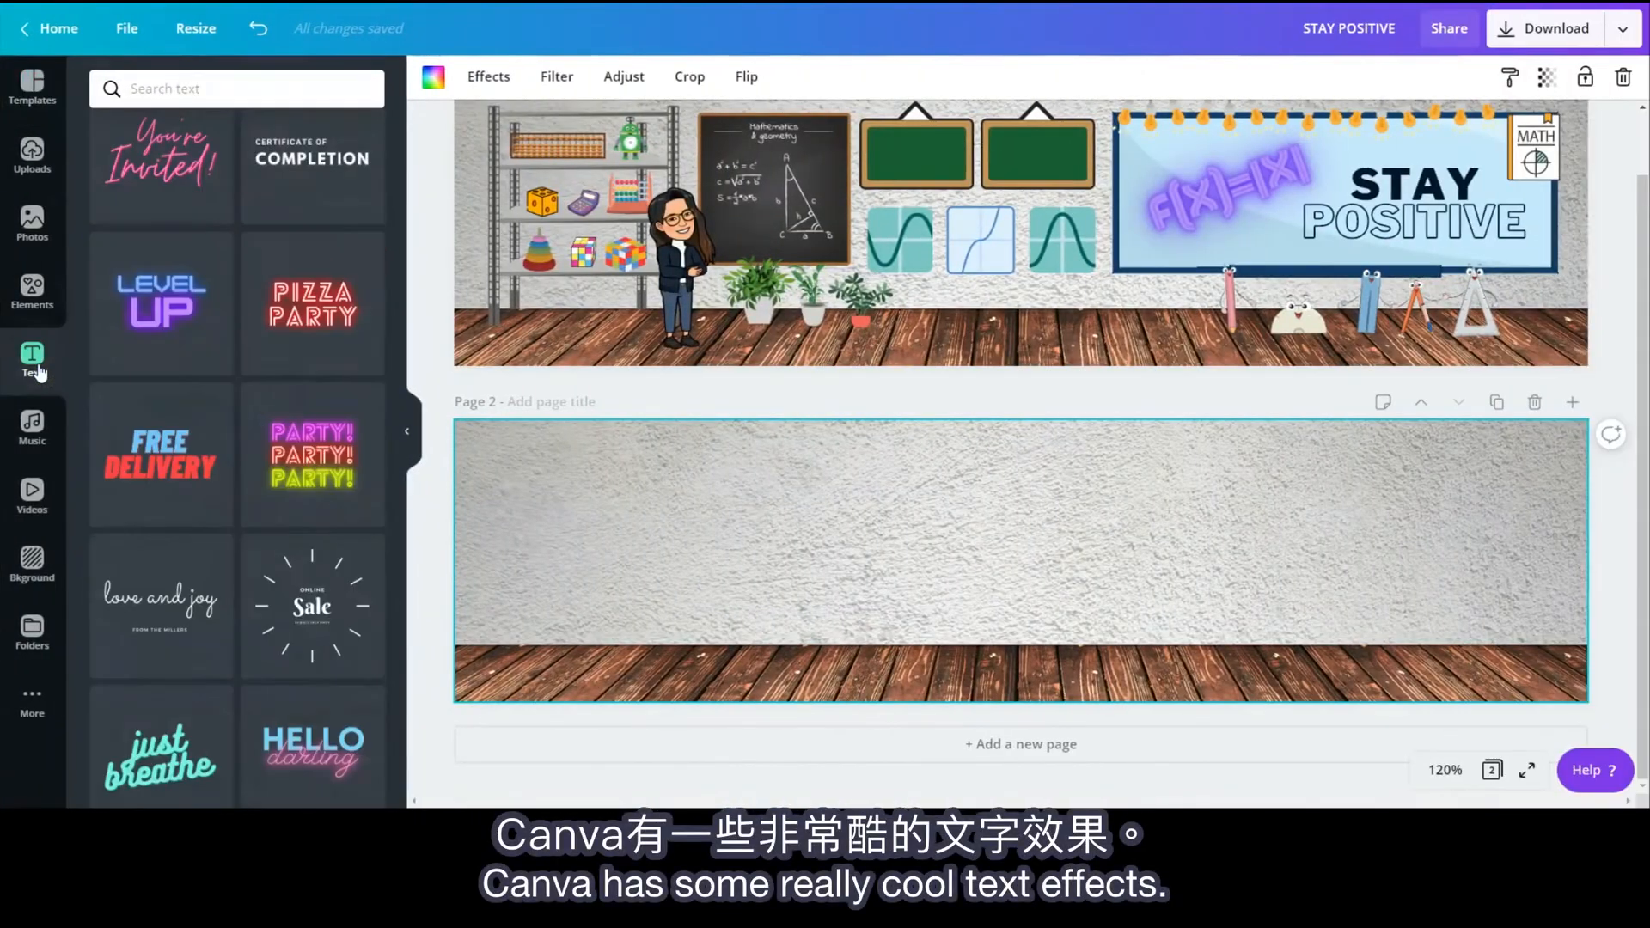
Step: Set the page-2 MATH text in Lovelo Line and apply the red Echo effect
{"action": "scroll", "scroll_direction": "down", "scroll_amount": 3}
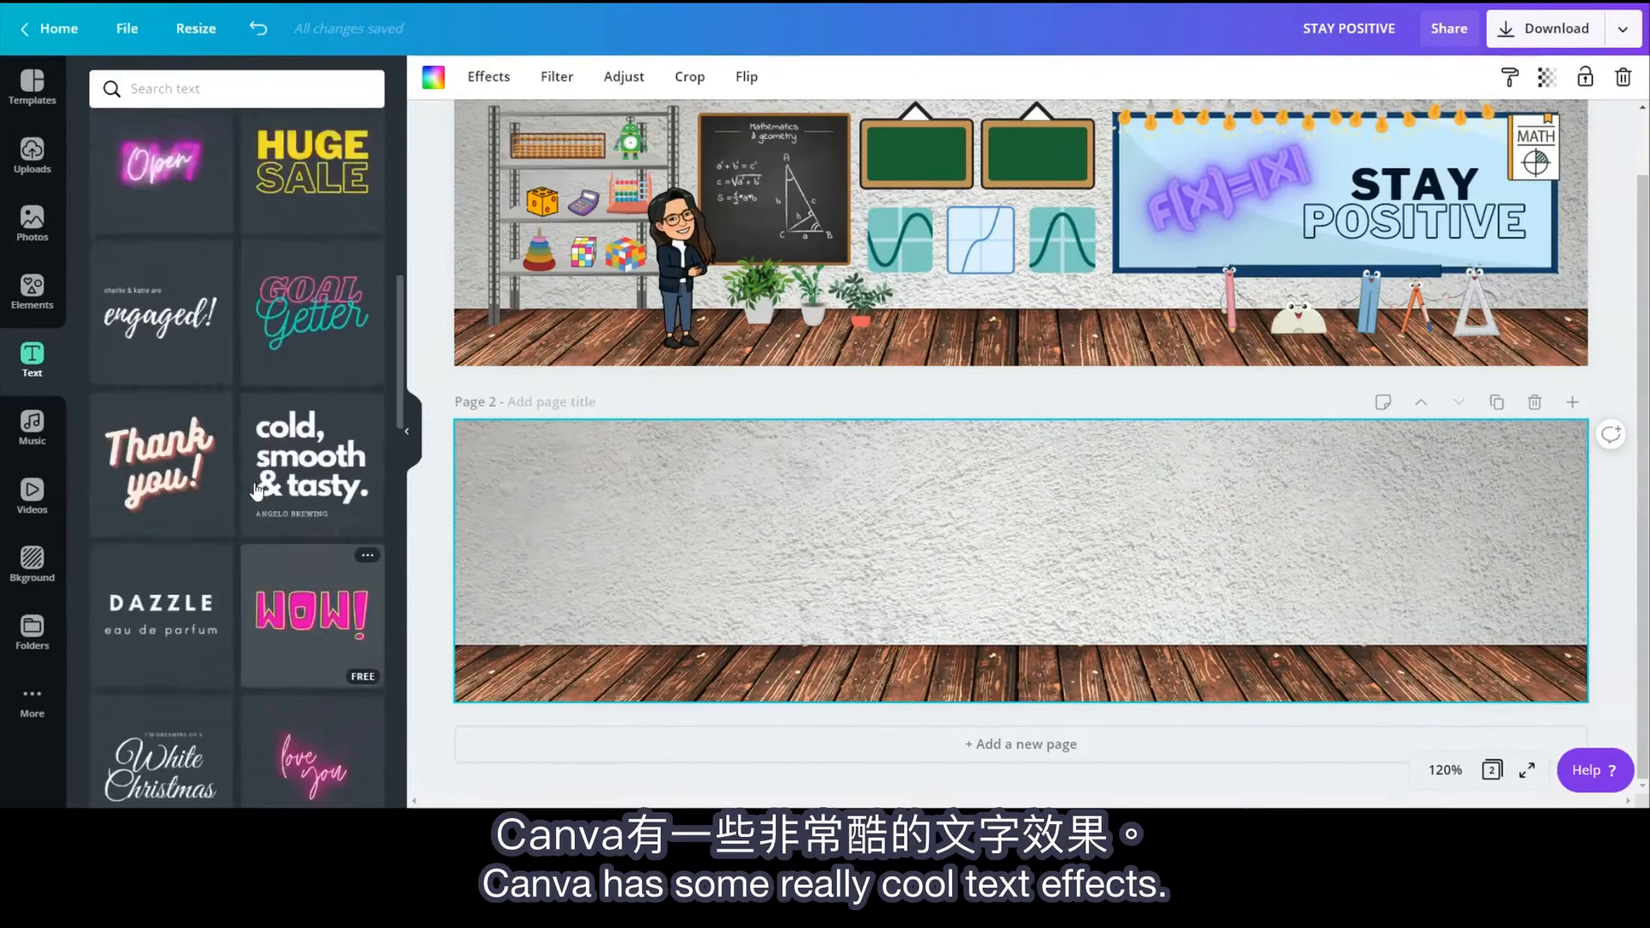
{"action": "scroll", "scroll_direction": "down", "scroll_amount": 3}
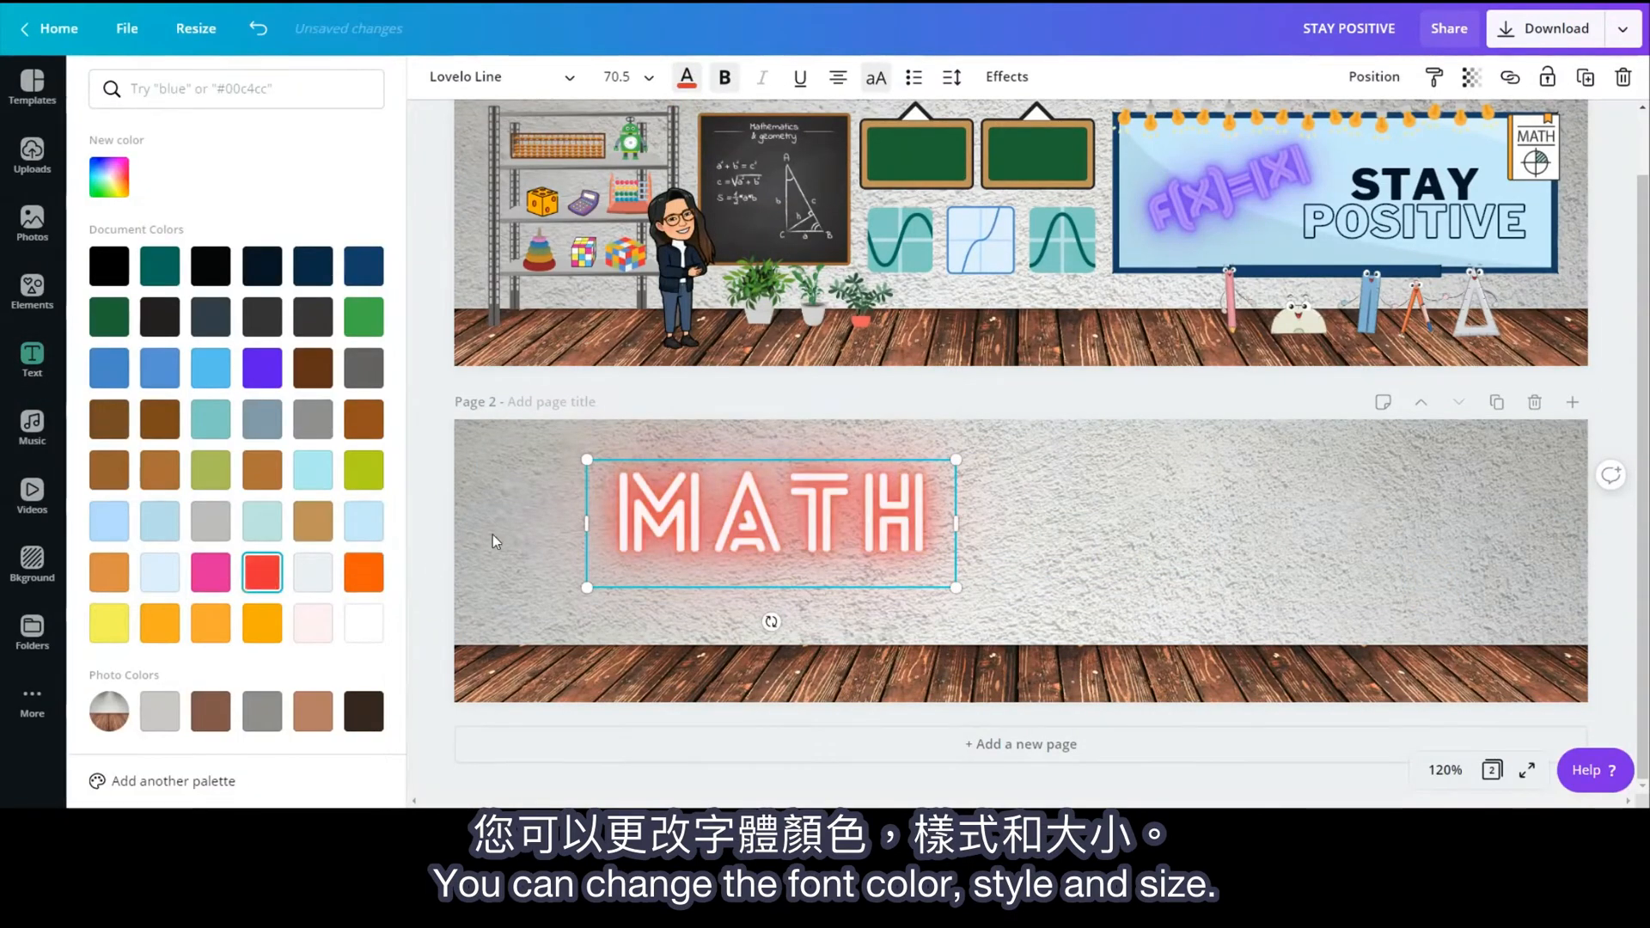
{"action": "left_click", "coordinate": [495, 76]}
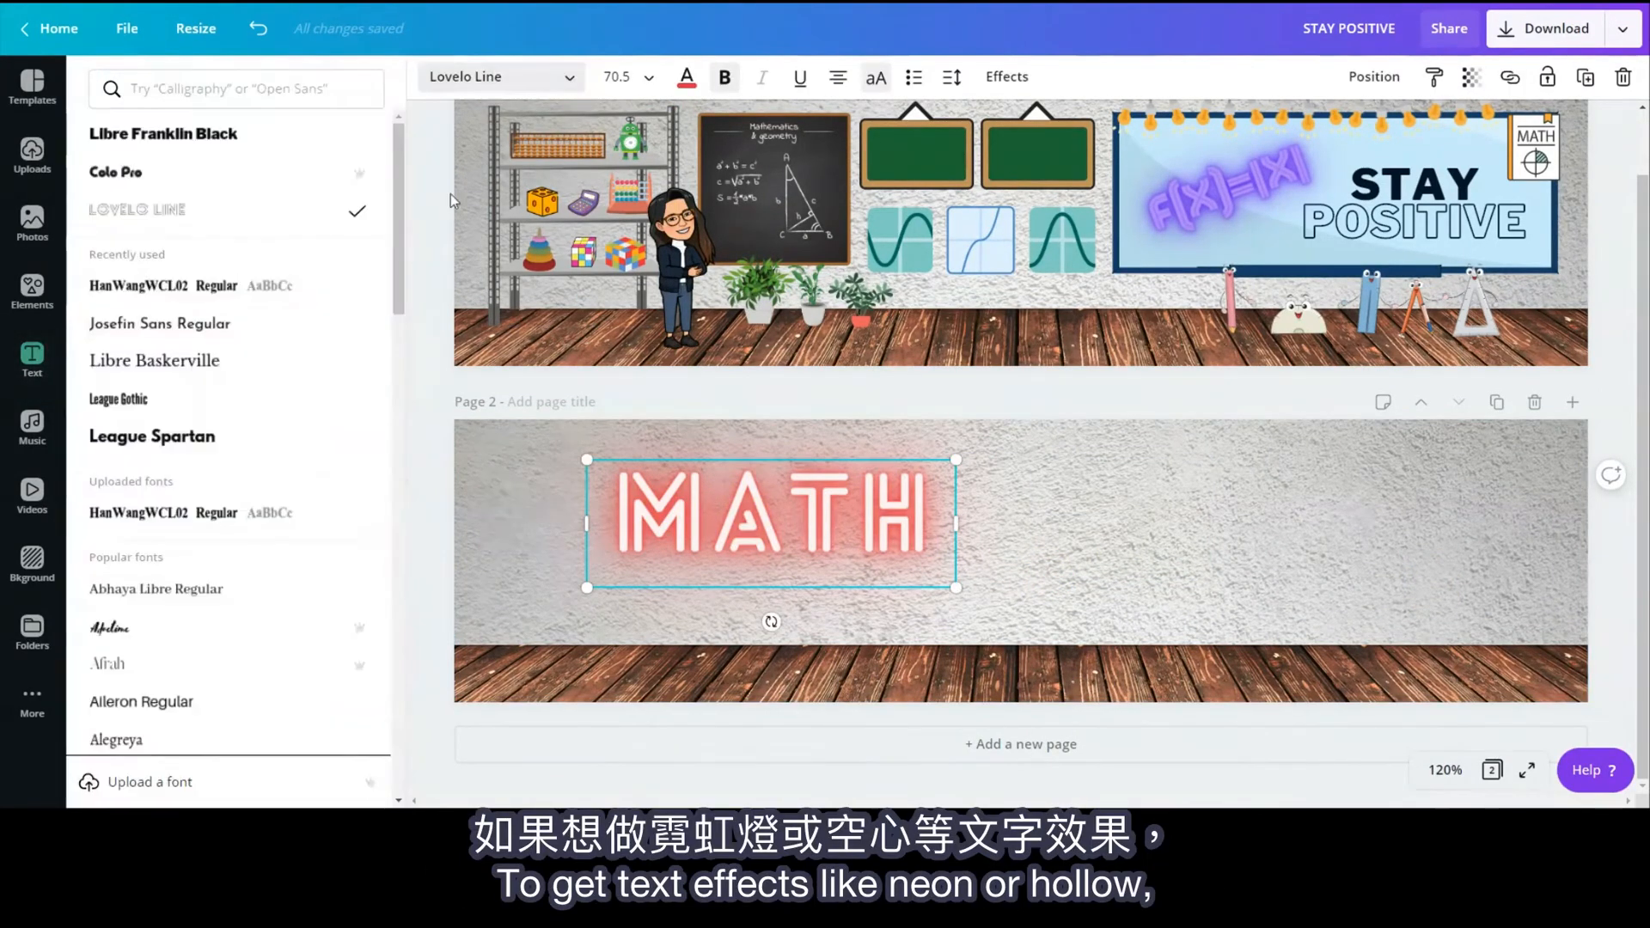
{"action": "left_click", "coordinate": [32, 361]}
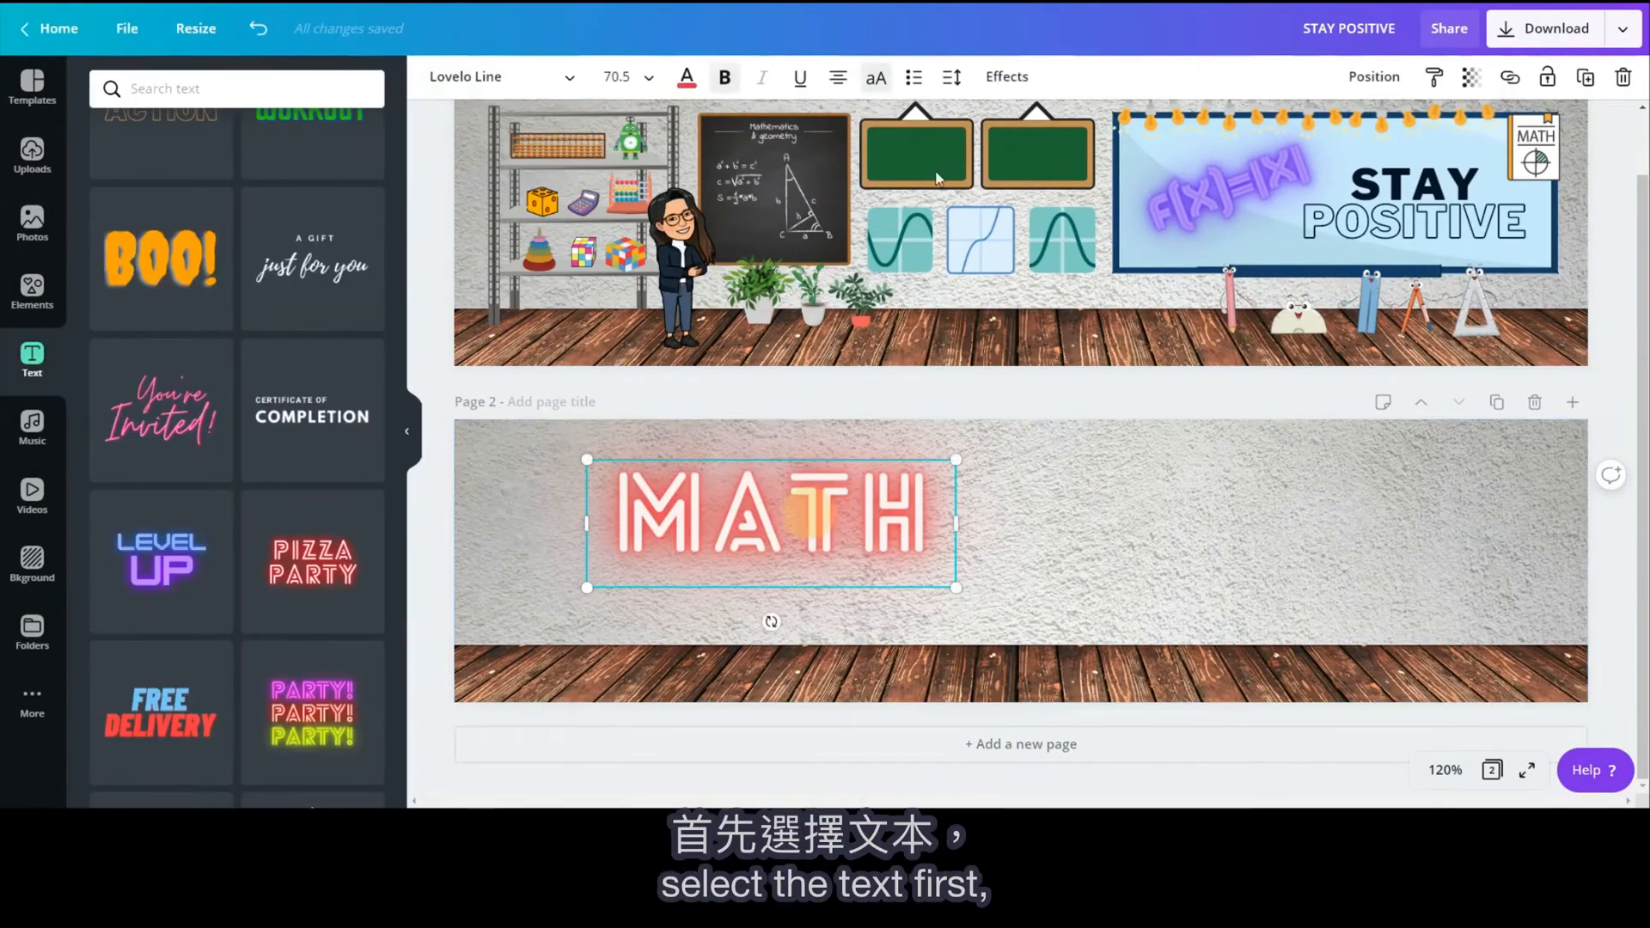
{"action": "left_click", "coordinate": [1005, 76]}
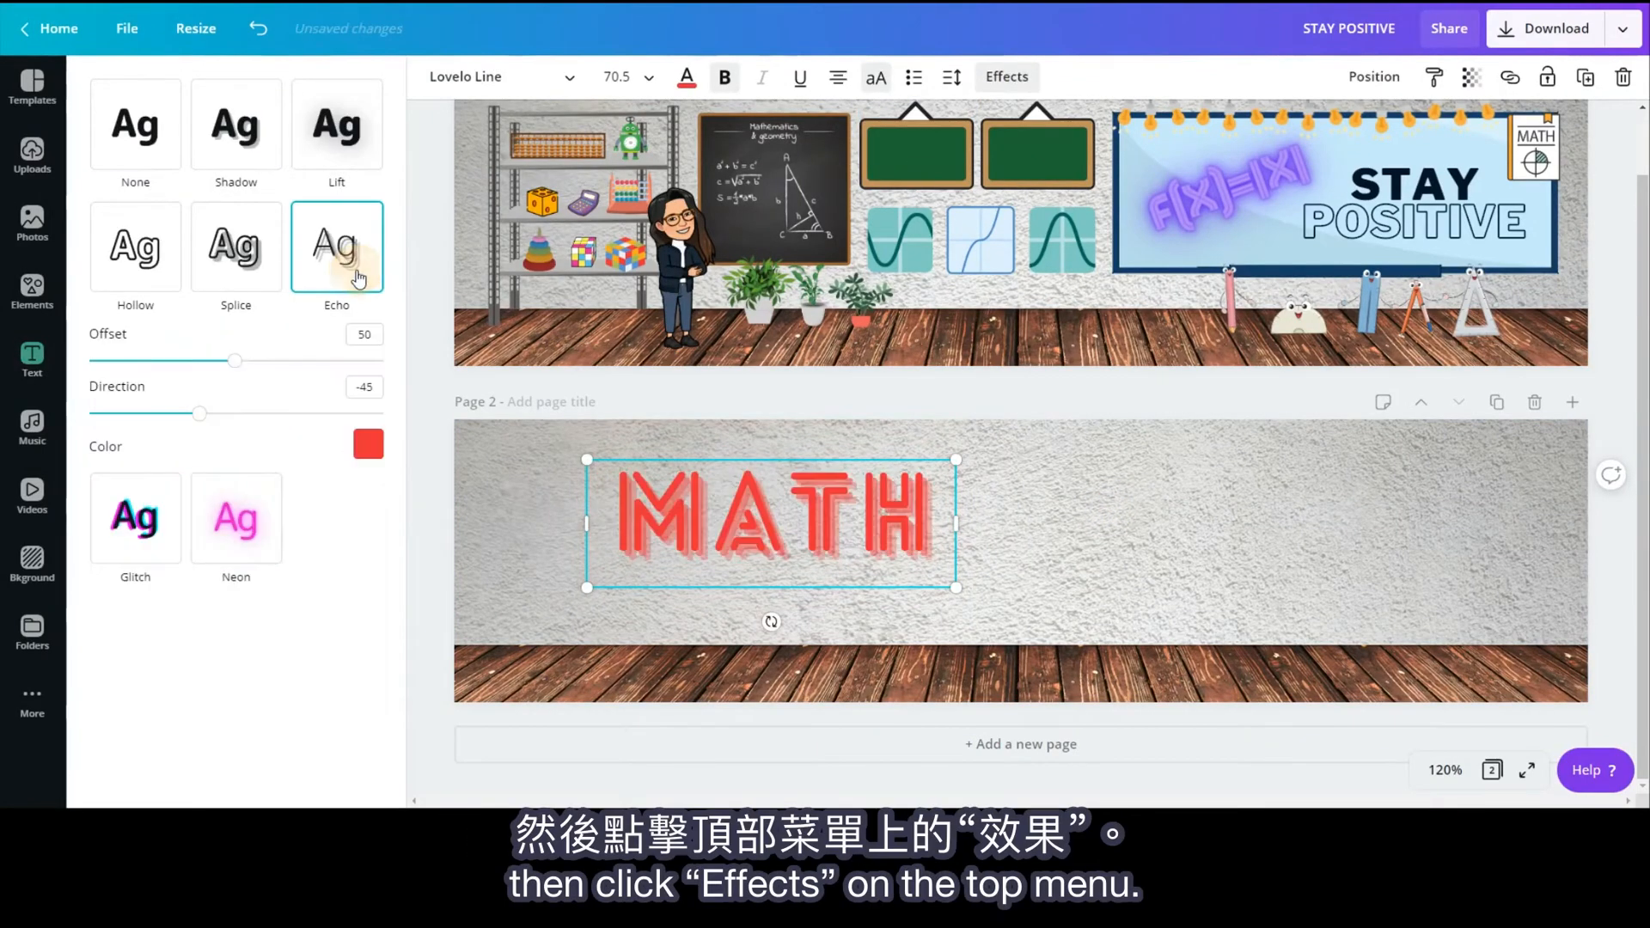
{"action": "left_click", "coordinate": [236, 517]}
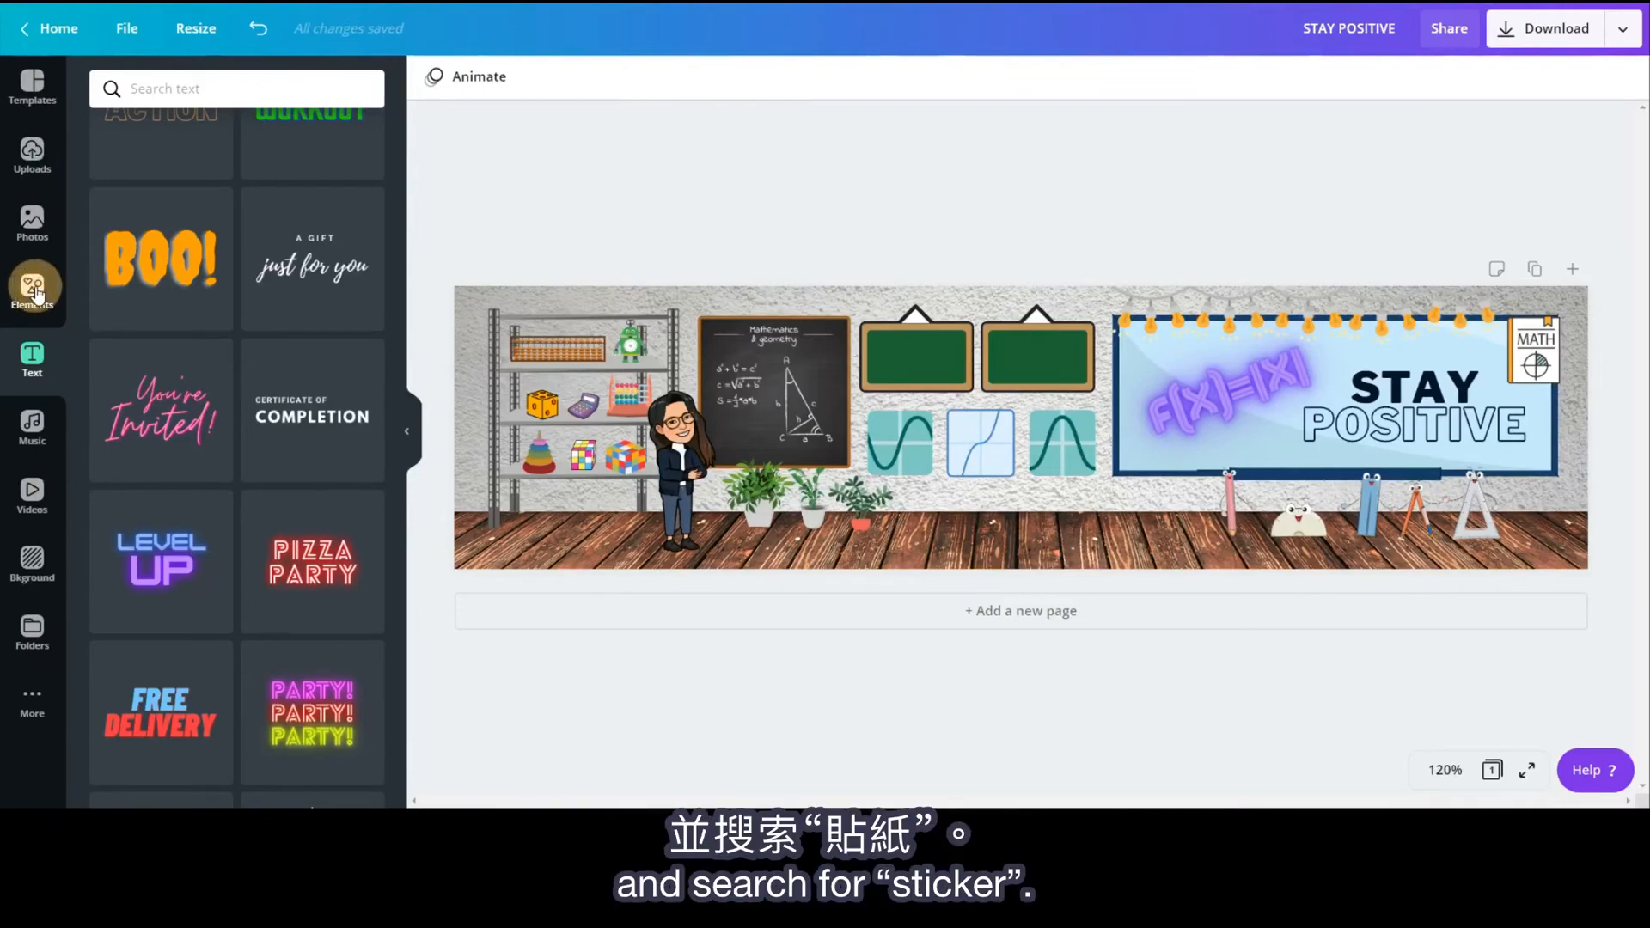
Step: Search Elements for 'sticker' to find the line chart and bar chart stickers
{"action": "type", "text": "sticker"}
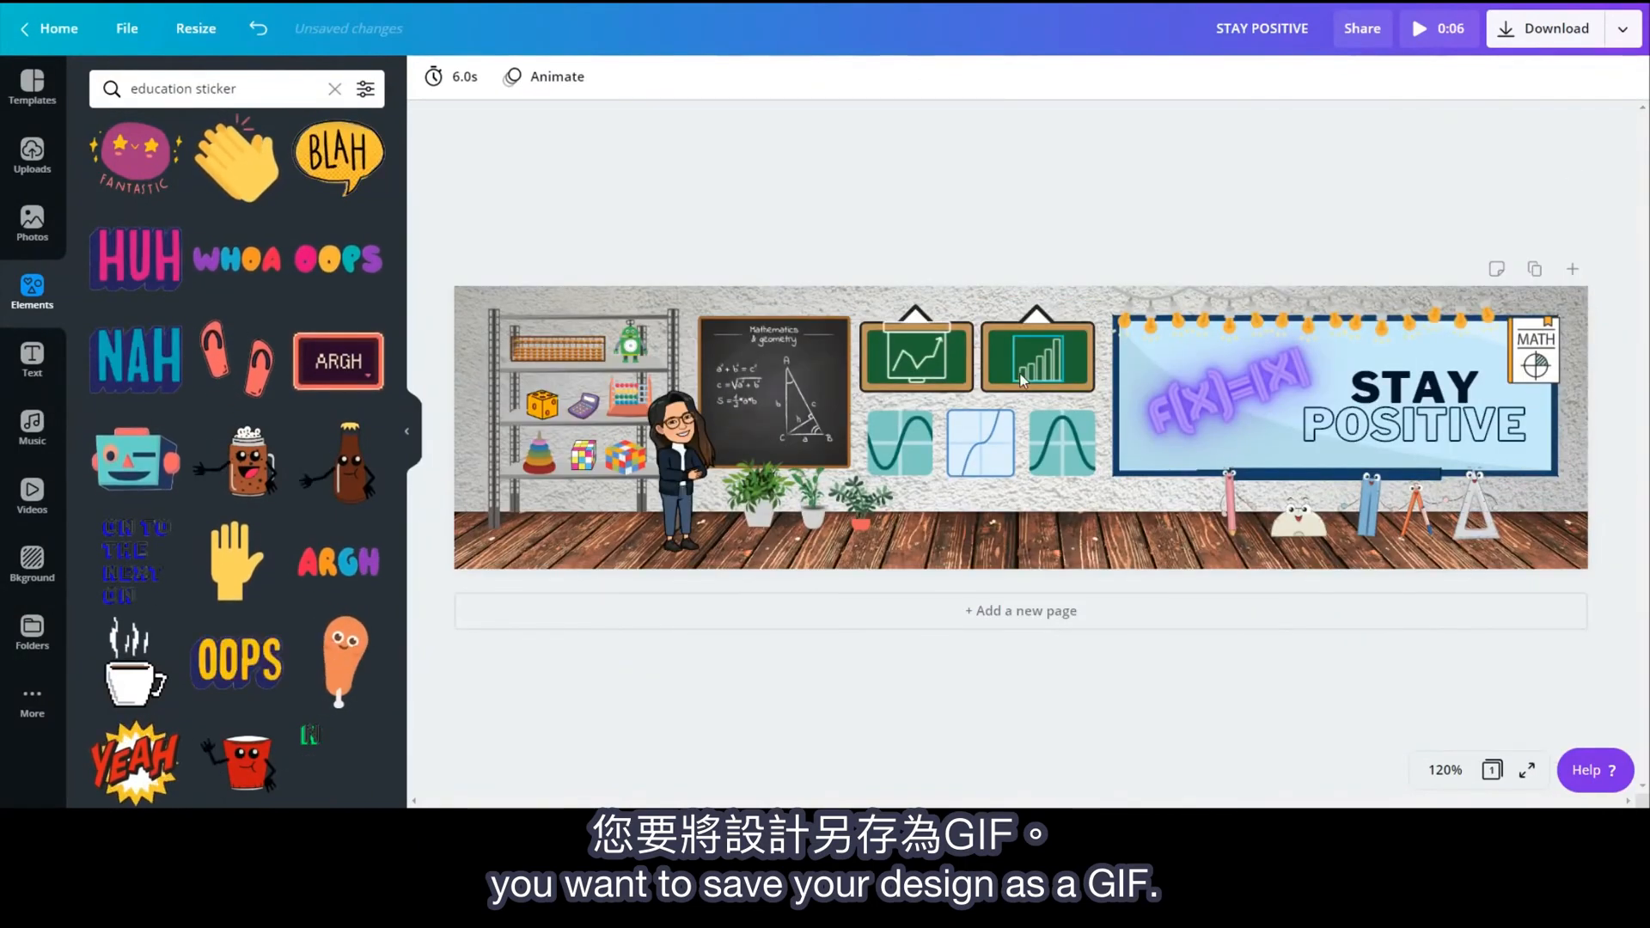
Step: Open the Download settings and the file-type list to switch from MP4 Video to GIF
{"action": "left_click", "coordinate": [1624, 29]}
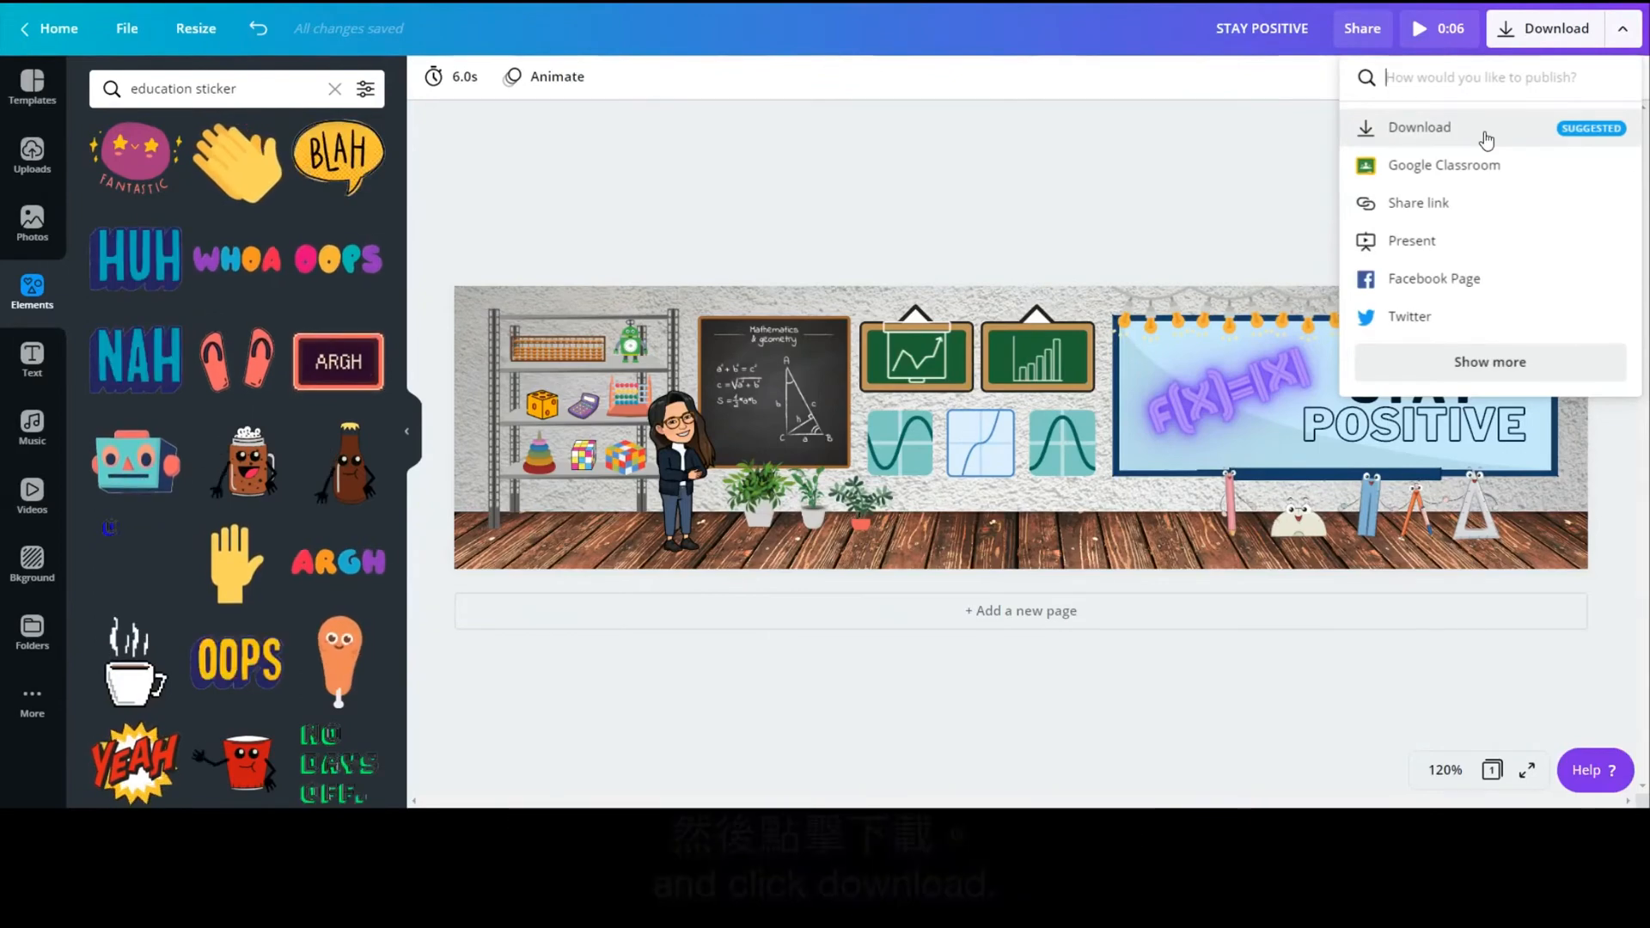
{"action": "left_click", "coordinate": [1417, 126]}
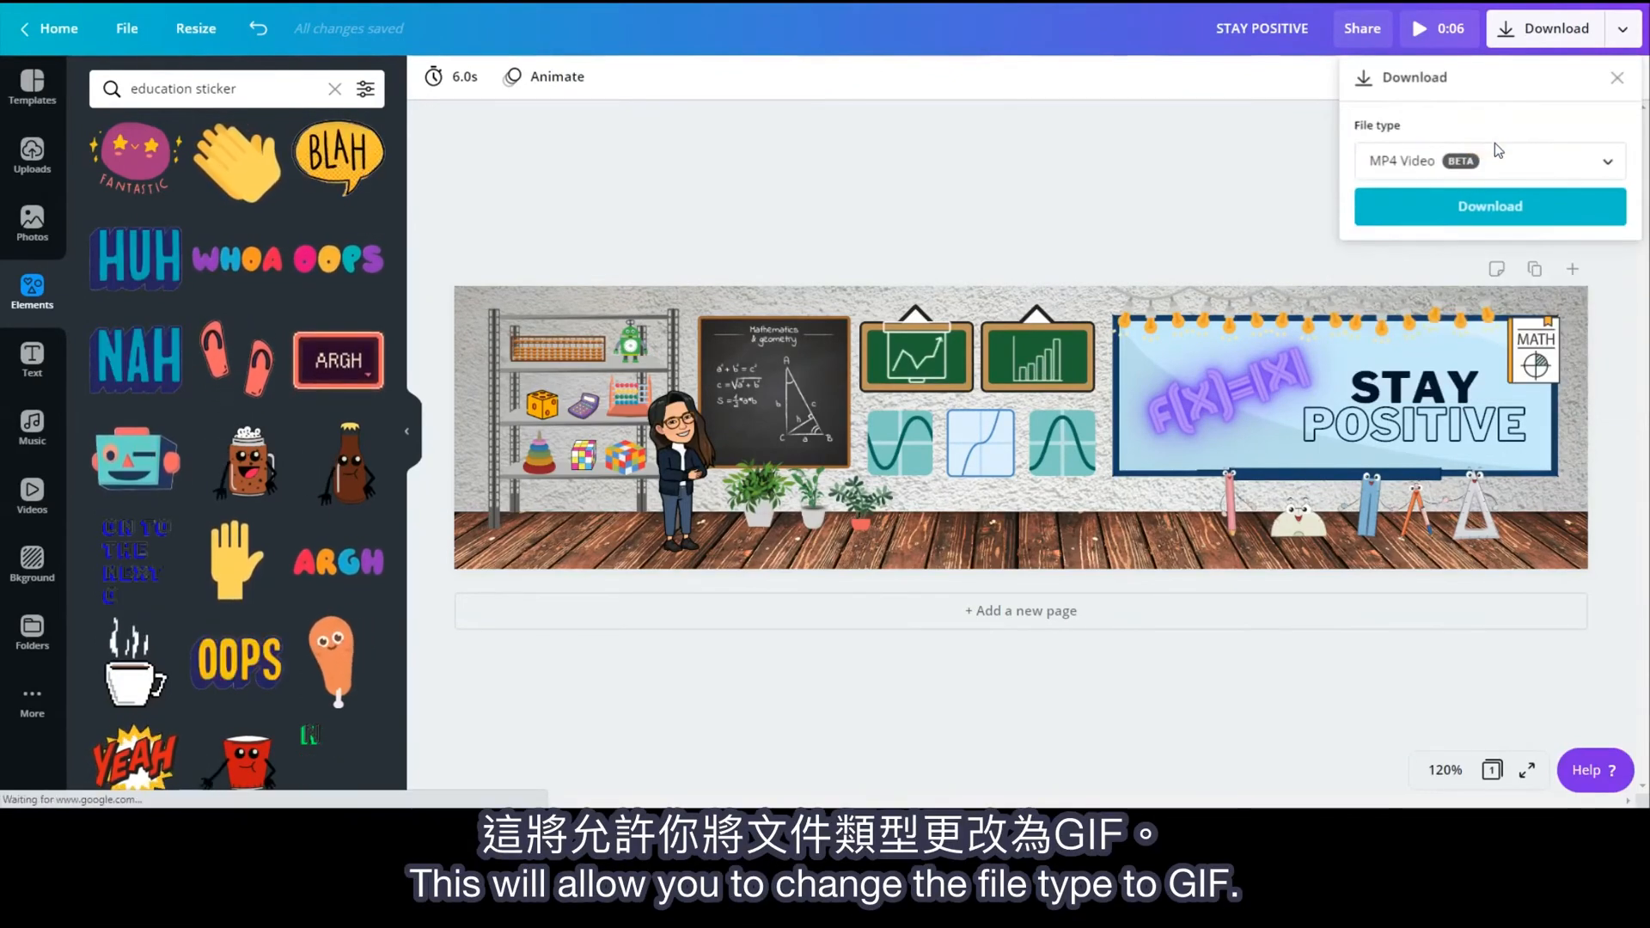
{"action": "left_click", "coordinate": [1485, 160]}
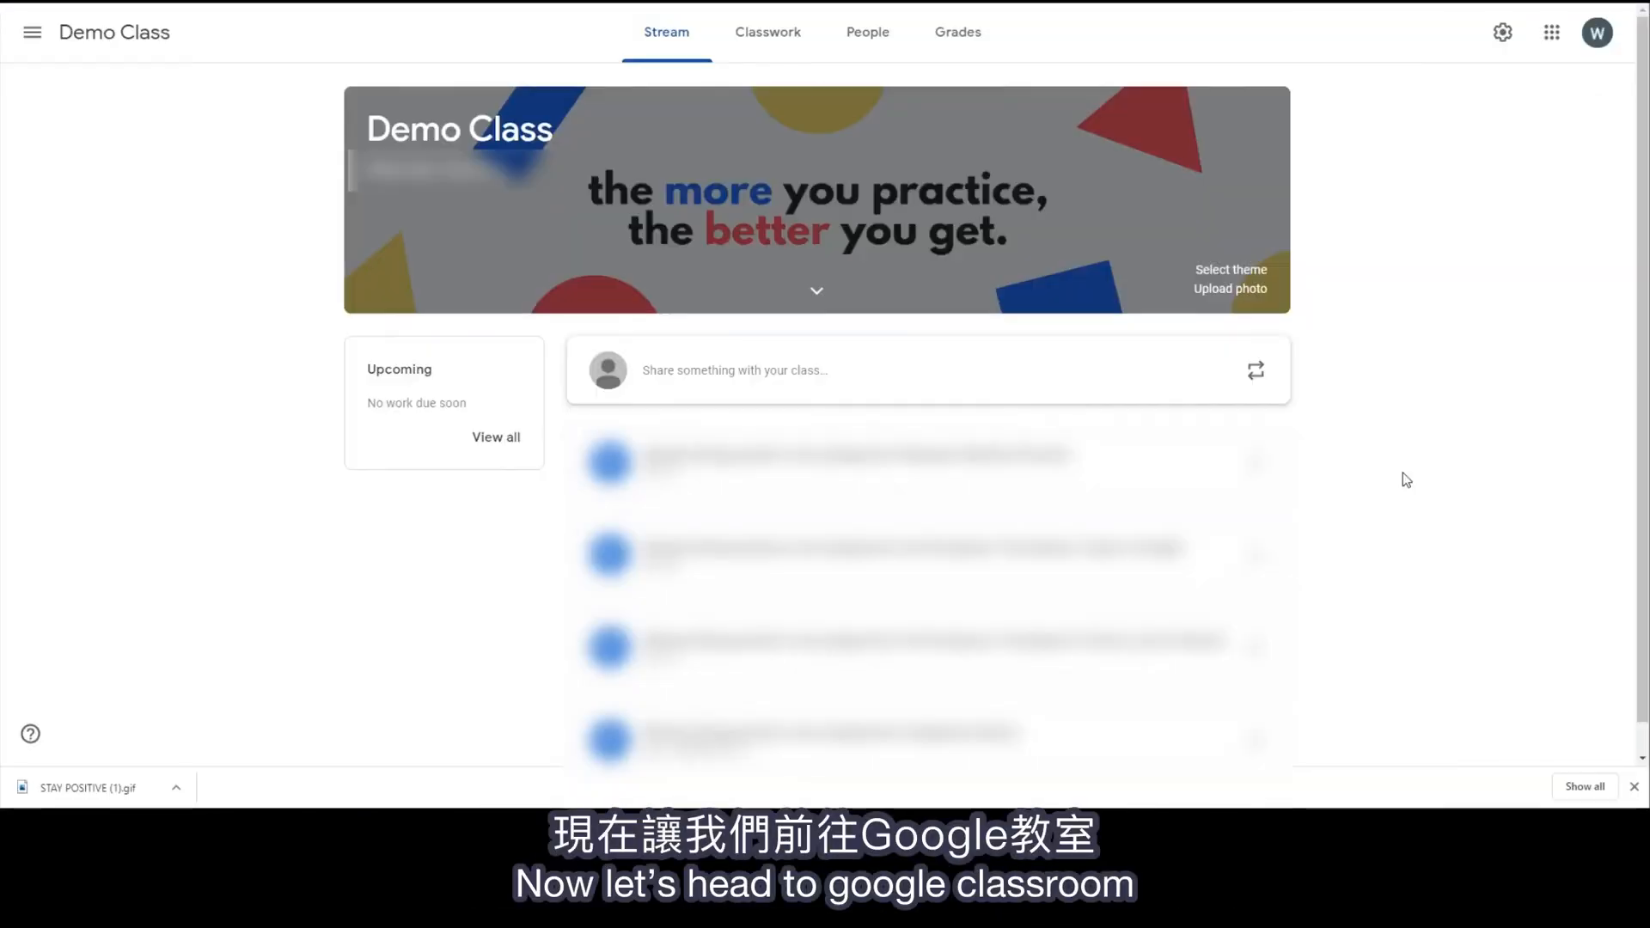
Step: Upload the STAY POSITIVE GIF to the Demo Class banner, keep the crop, and select it as theme
{"action": "left_click", "coordinate": [1229, 289]}
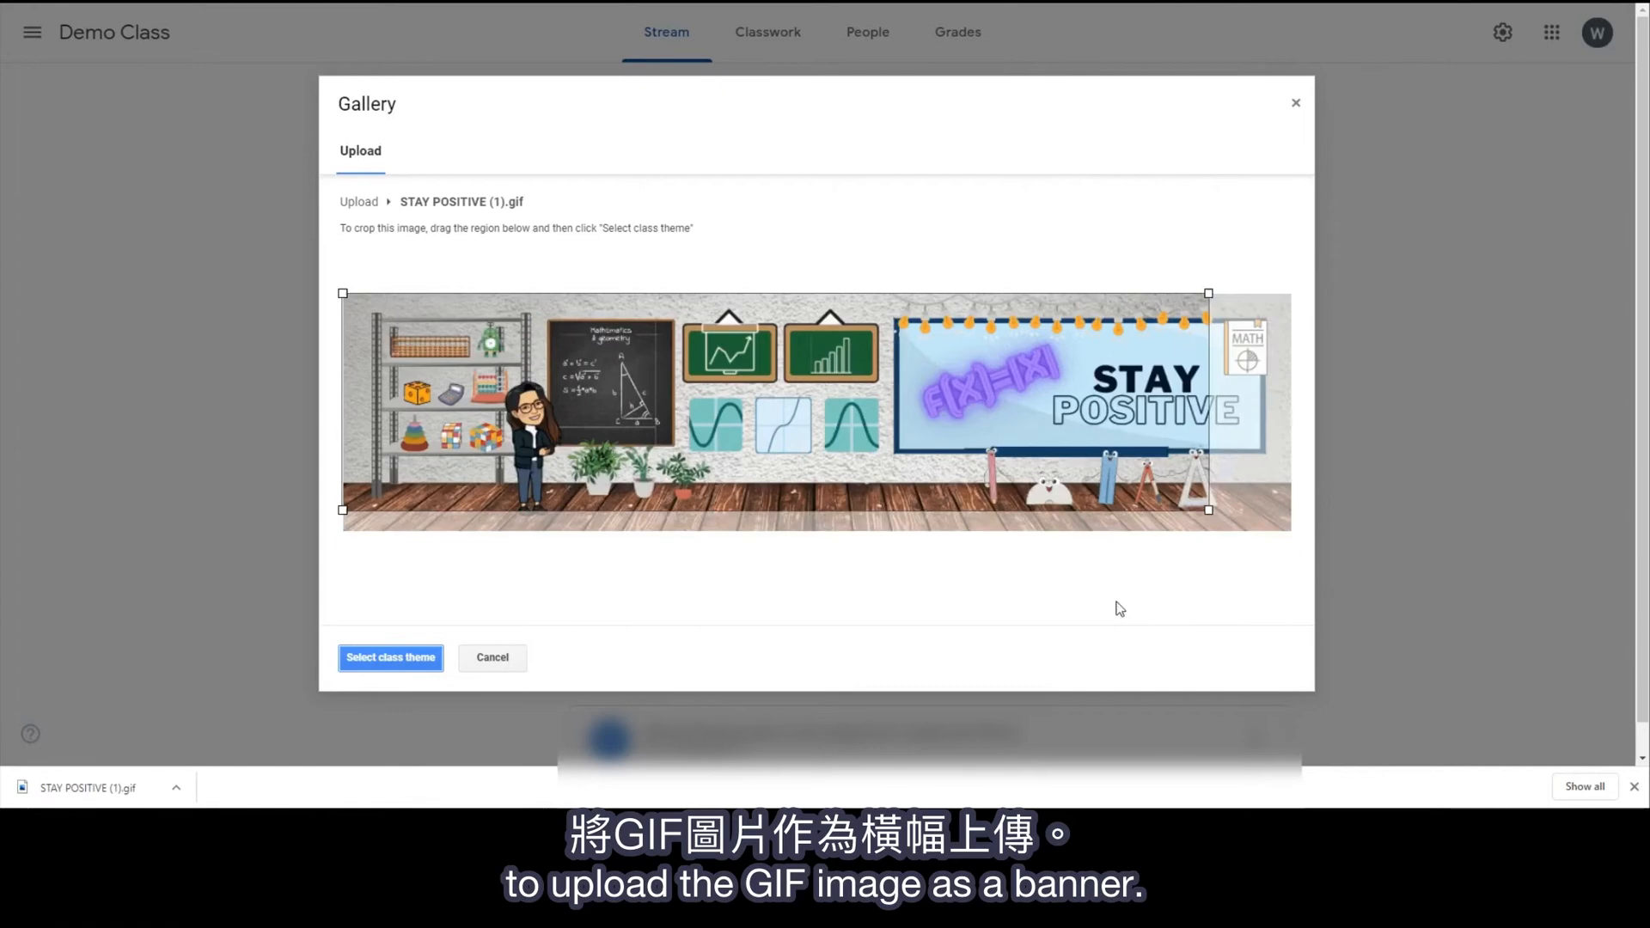
{"action": "left_click", "coordinate": [390, 658]}
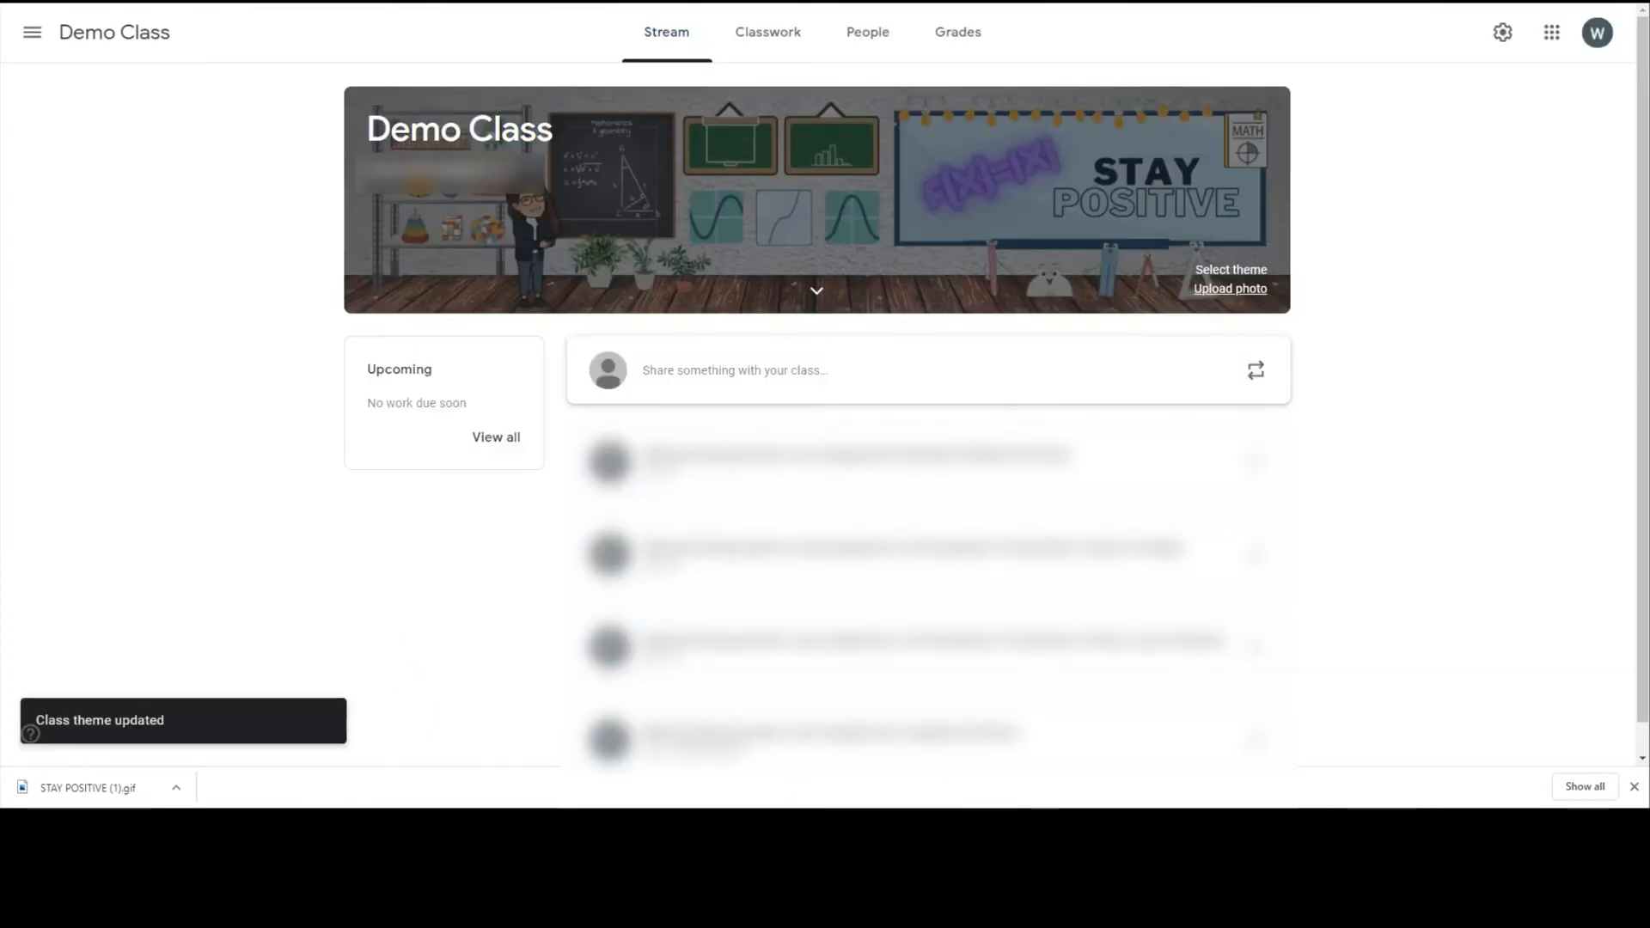
{"action": "left_click", "coordinate": [88, 788]}
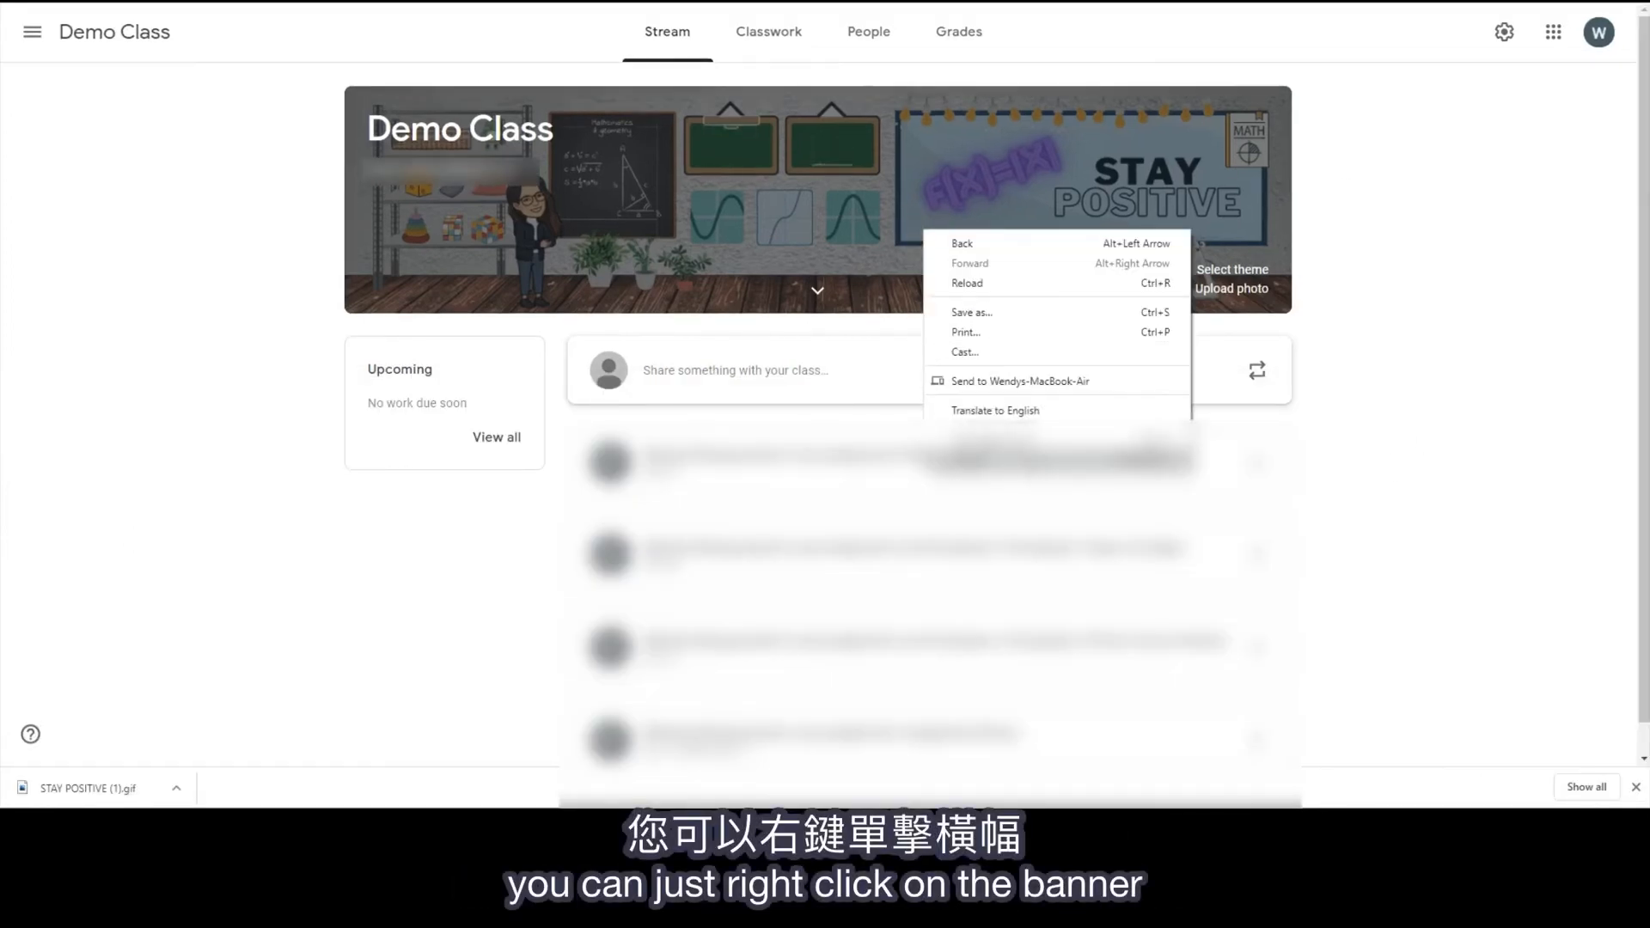
Step: Inspect the banner, select its ::before overlay, and uncheck the background-color rule
{"action": "left_click", "coordinate": [995, 431]}
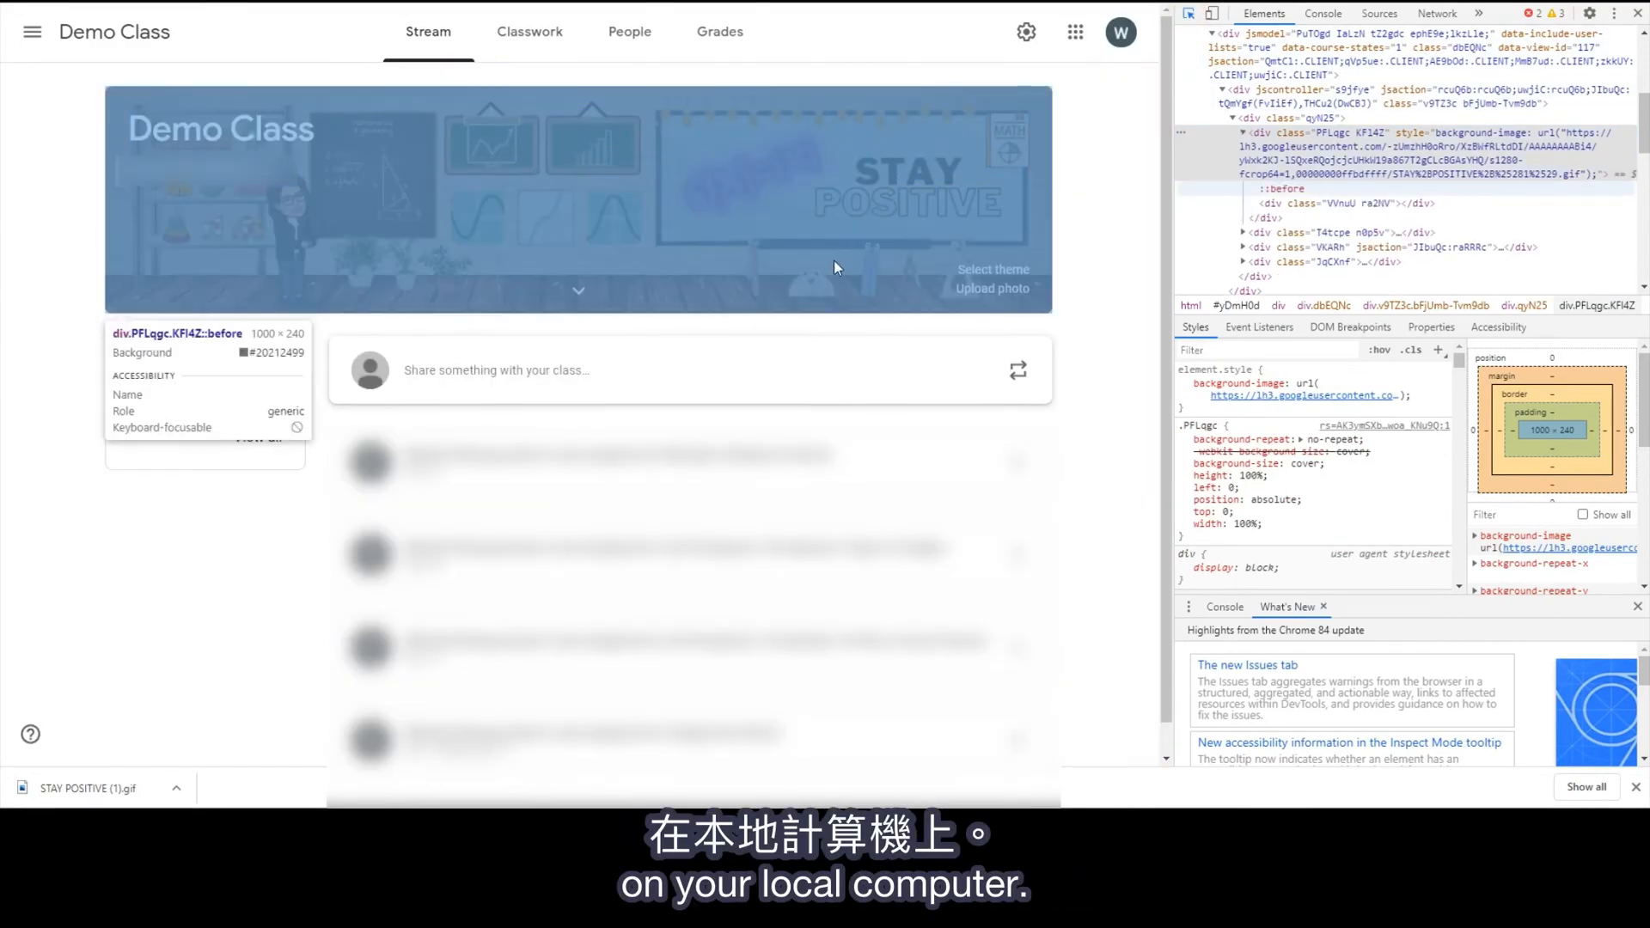
{"action": "left_click", "coordinate": [1285, 187]}
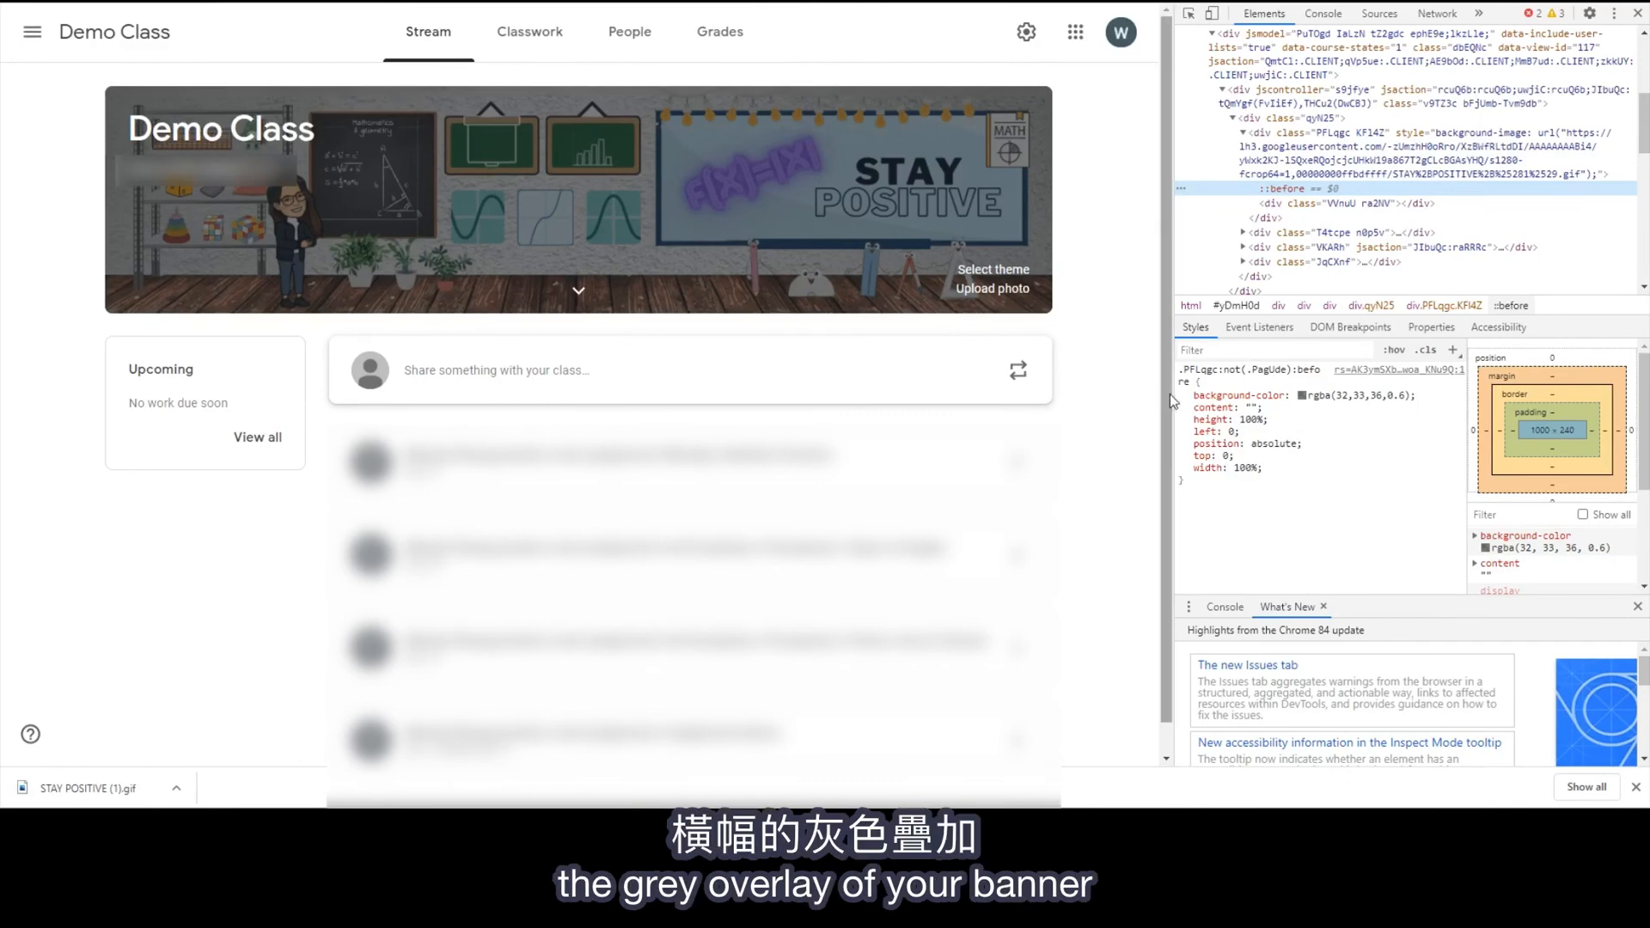
{"action": "left_click", "coordinate": [1183, 394]}
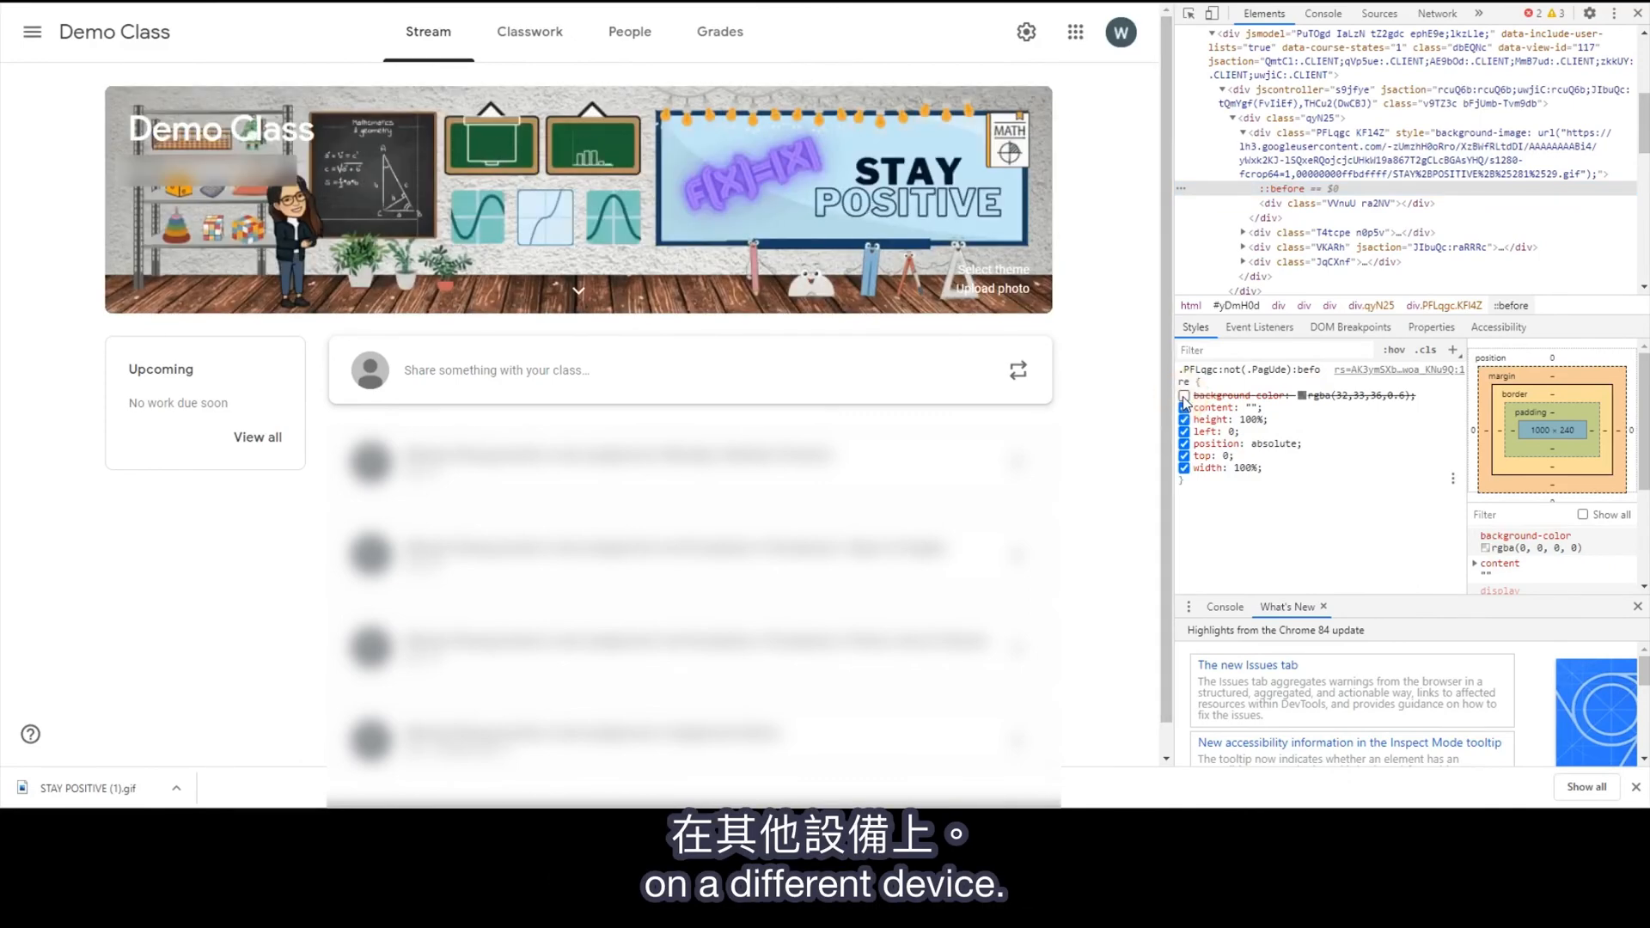